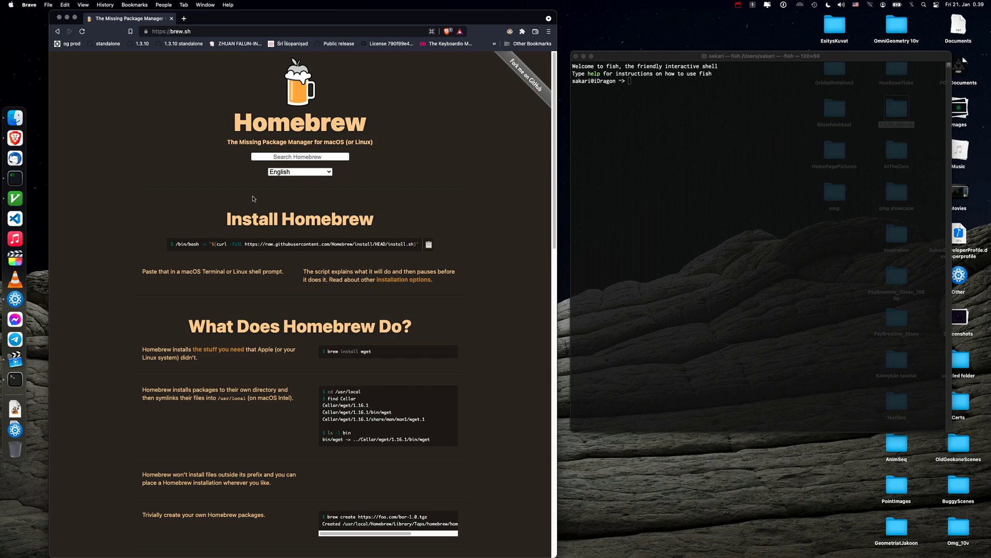
pyautogui.moveTo(131, 110)
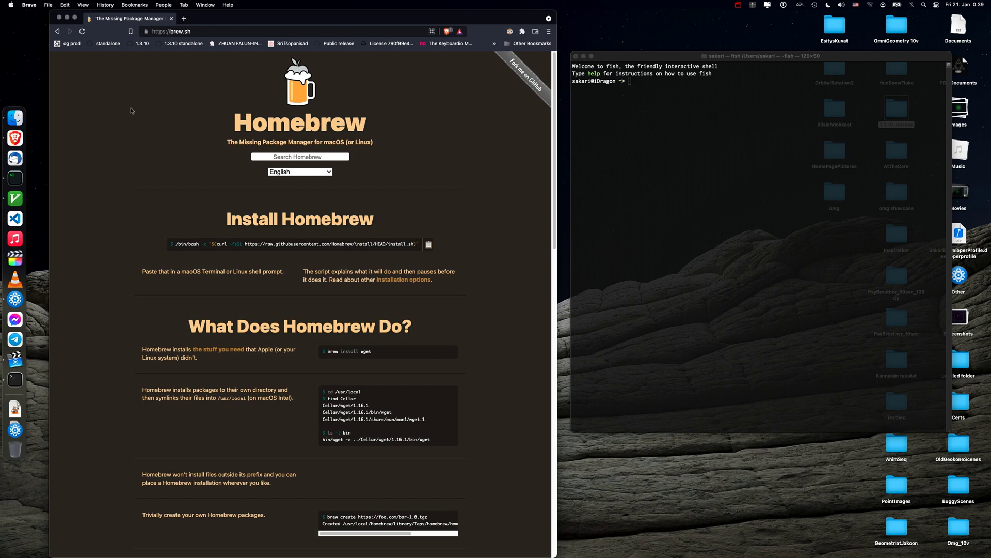
pyautogui.moveTo(128, 108)
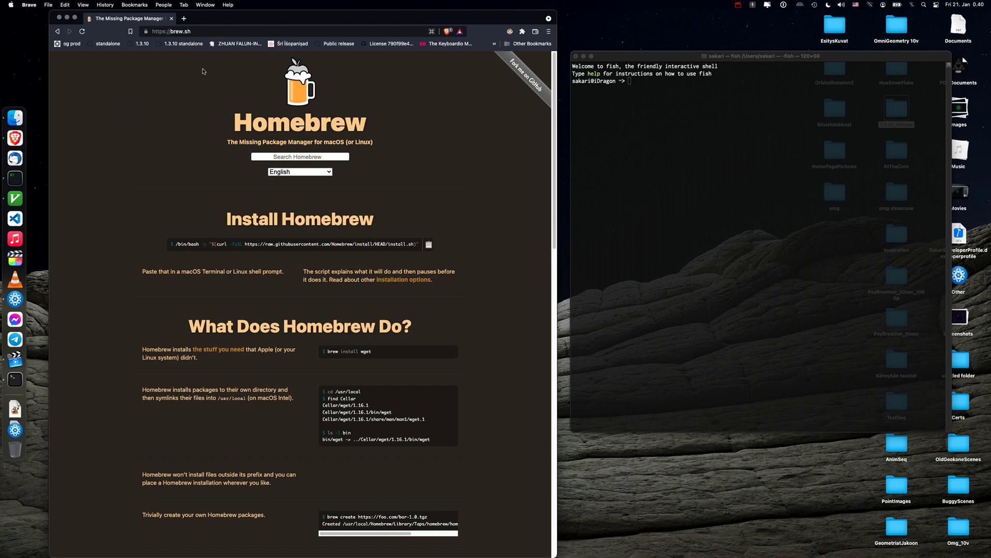
pyautogui.moveTo(225, 102)
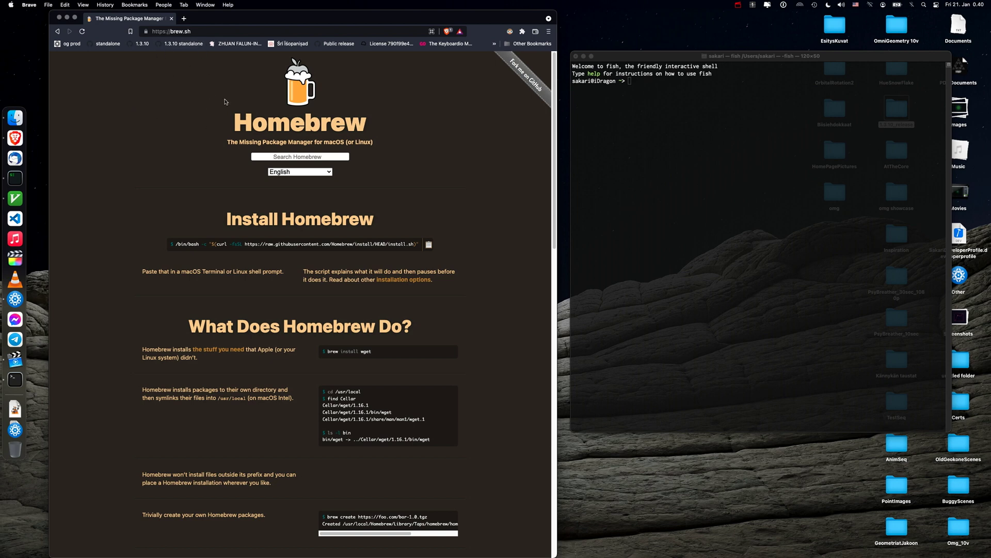
# Copy the /bin/bash curl Homebrew install command from brew.sh and bring up Spotlight
pyautogui.click(190, 31)
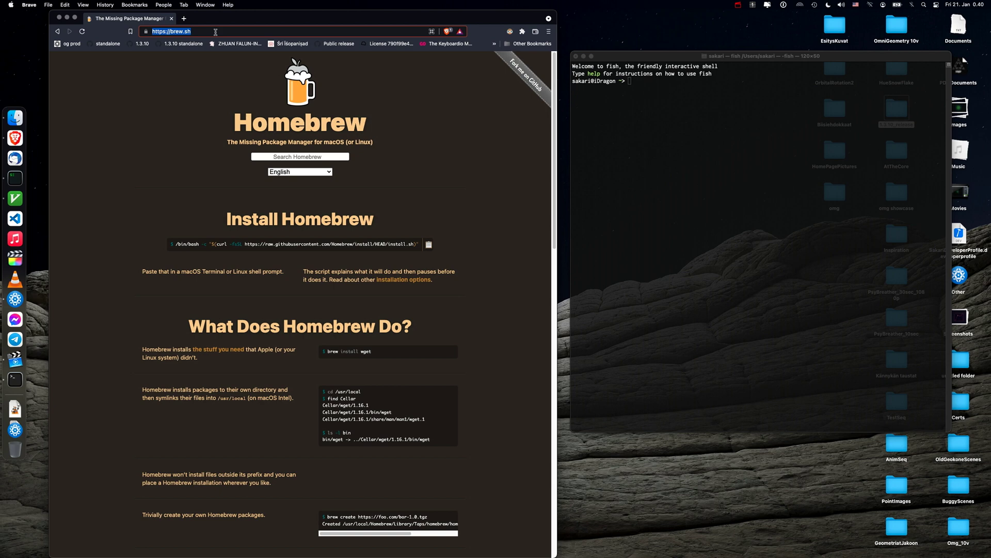
pyautogui.click(178, 103)
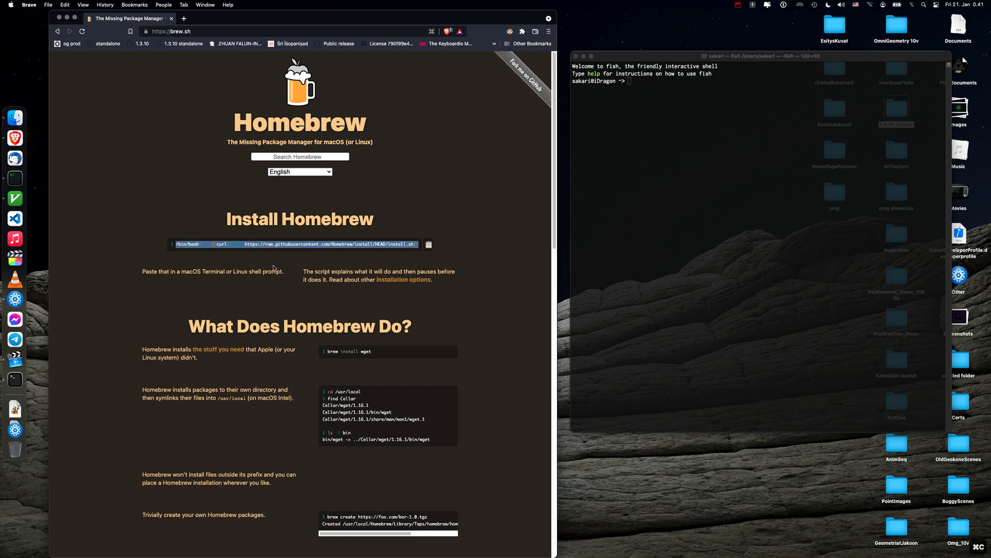
pyautogui.moveTo(446, 126)
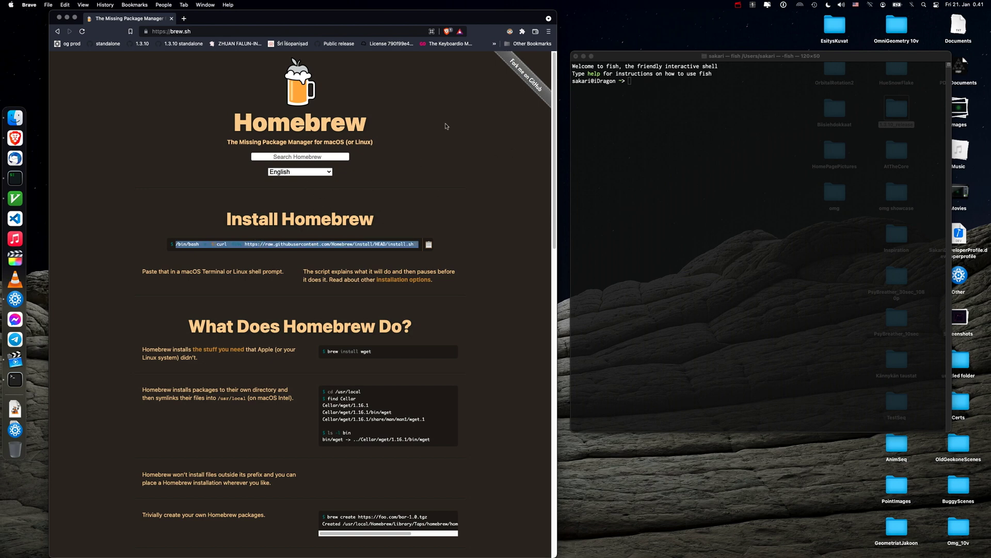
pyautogui.click(575, 56)
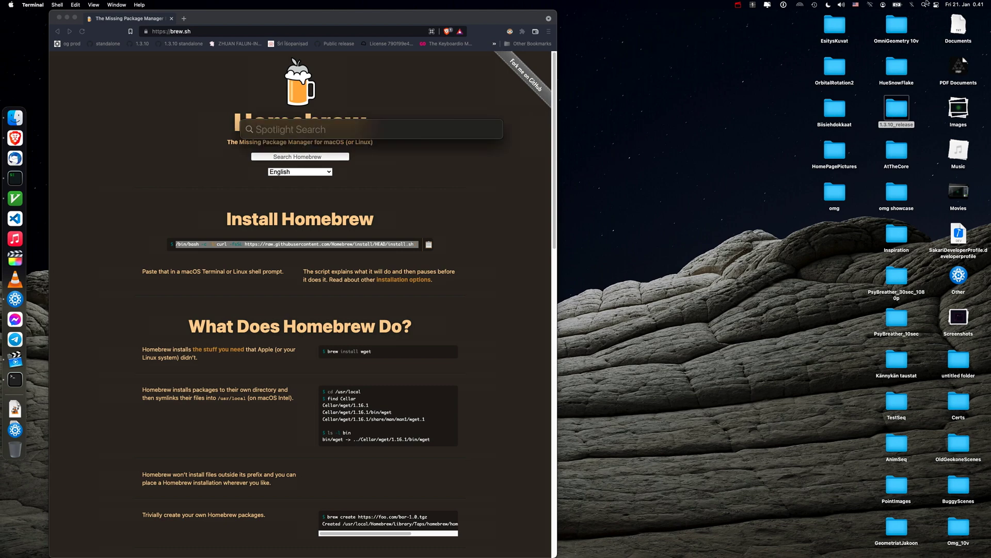
# Search Spotlight for 'terminal' to launch Terminal
pyautogui.write('terminal')
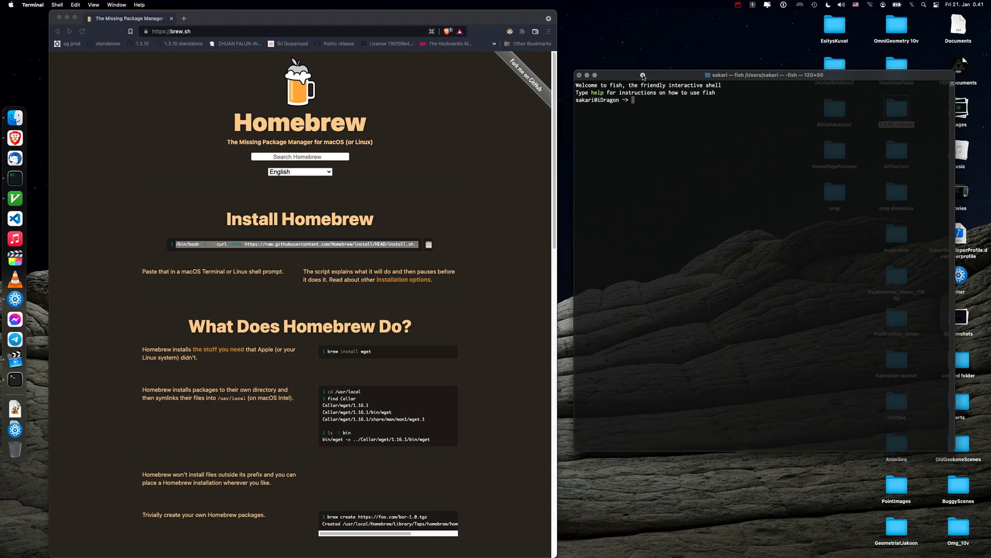
pyautogui.moveTo(660, 160)
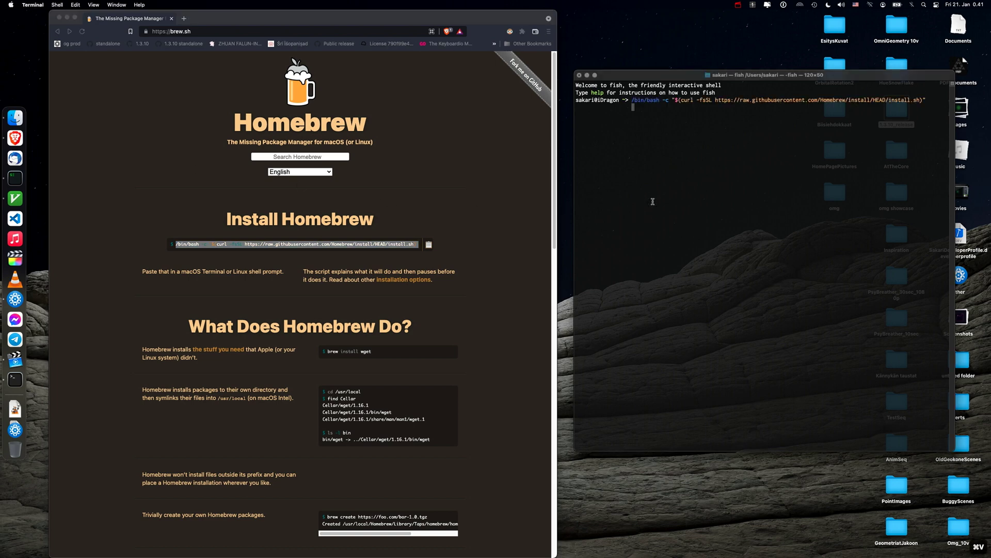
pyautogui.moveTo(726, 156)
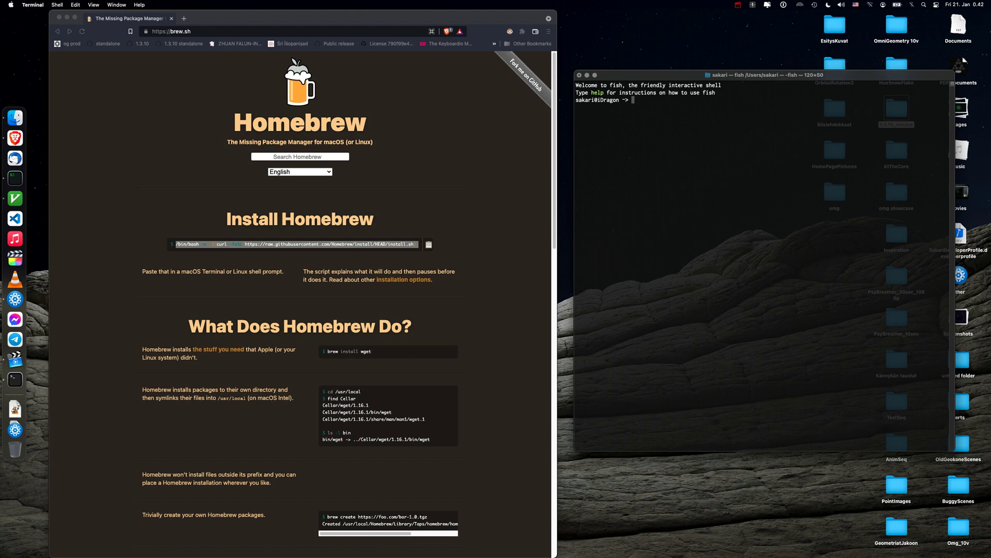
# Run 'brew install ffmpeg' and scroll the download output
pyautogui.write('brew install pngcrush')
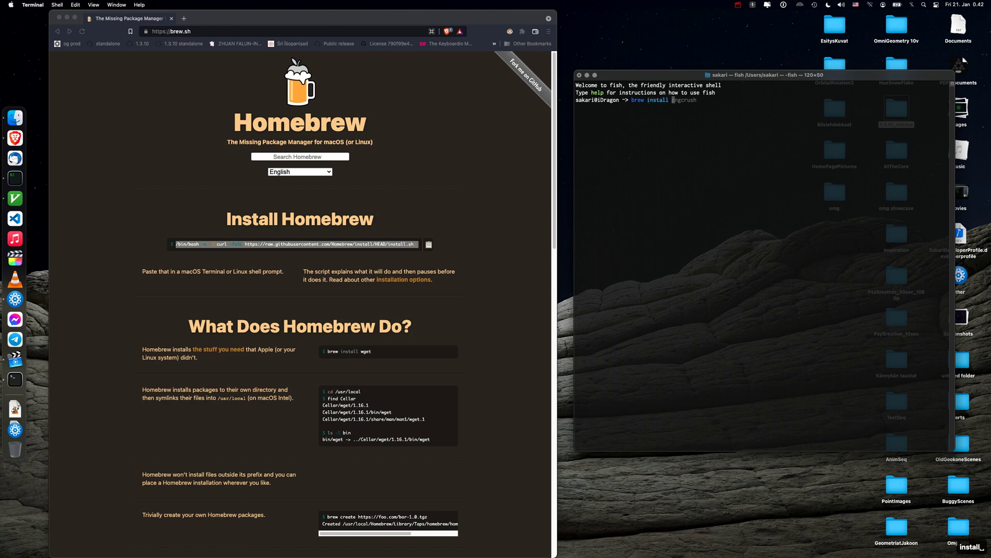
pyautogui.write('ffmpeg')
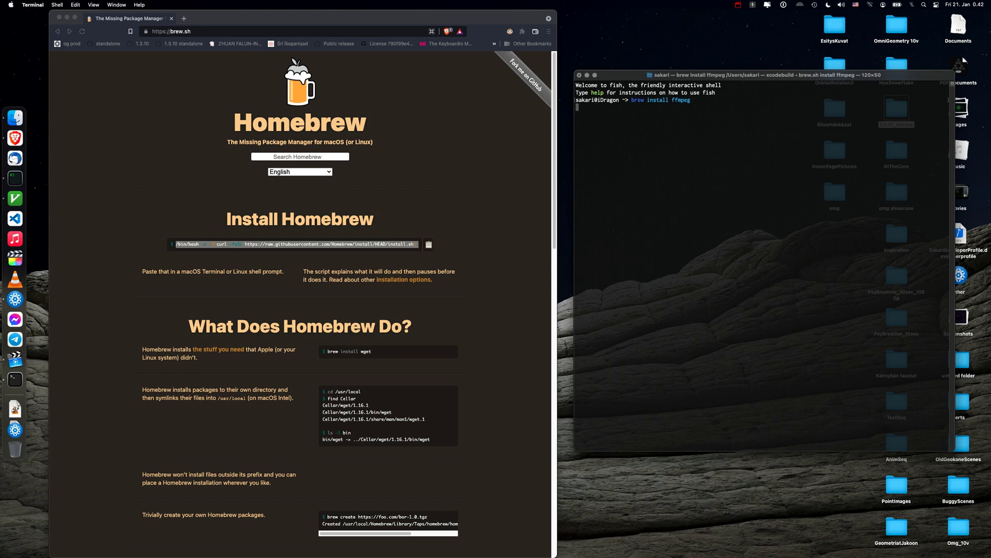
pyautogui.press('Return')
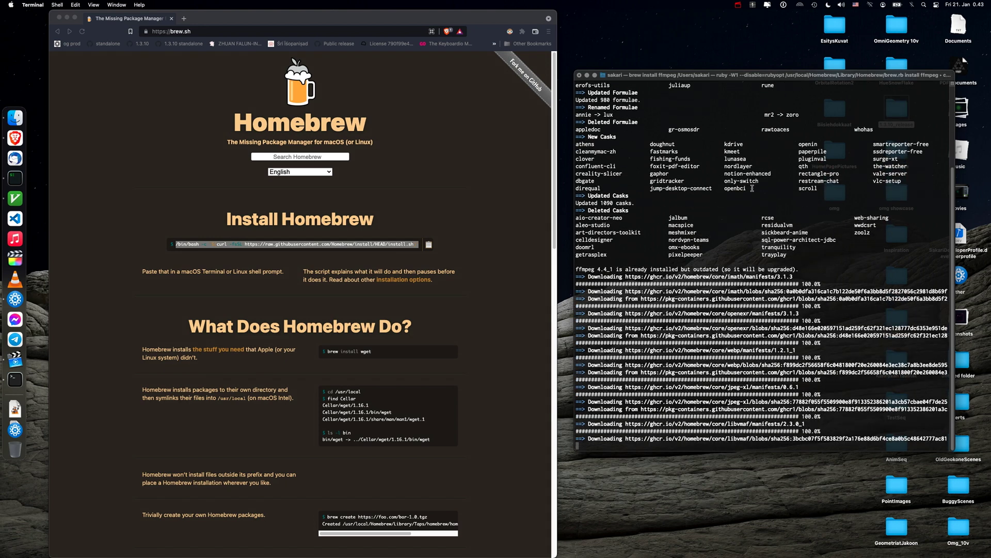
pyautogui.scroll(-3)
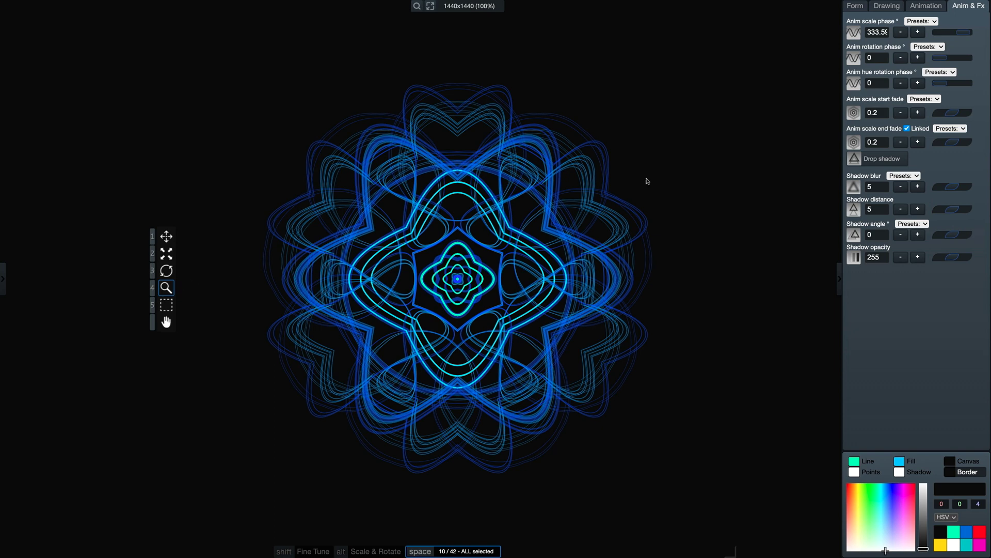
pyautogui.moveTo(656, 137)
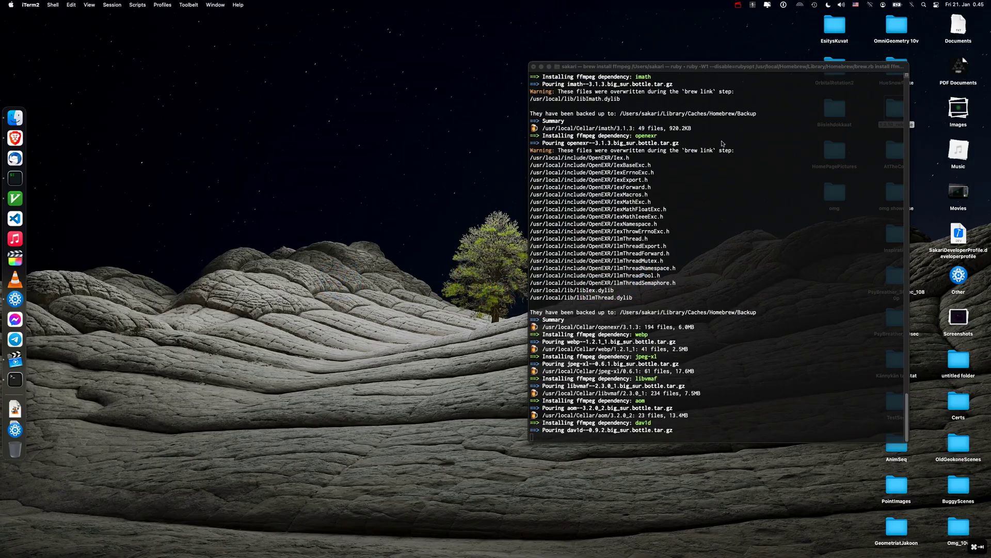
pyautogui.moveTo(788, 227)
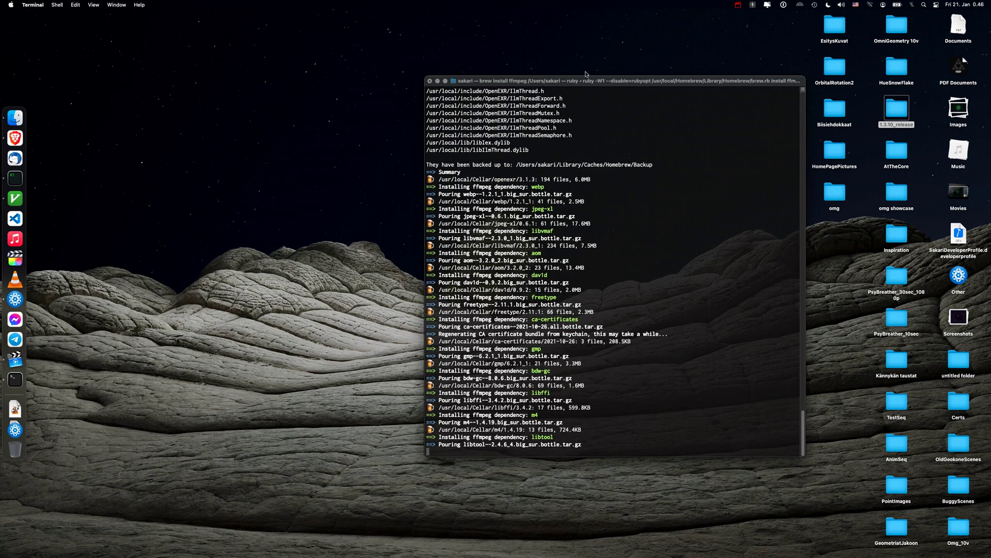
# Drag a window aside while ffmpeg's dependency bottles are poured
pyautogui.moveTo(616, 80); pyautogui.dragTo(344, 89)
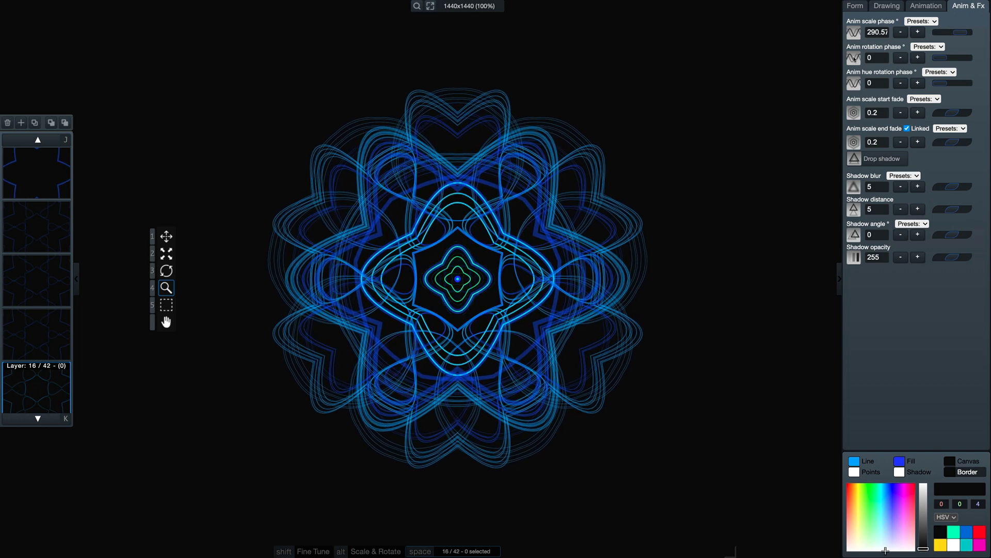
# Show layer 16's Animation panel with scale, rotation, hue and tracing options
pyautogui.click(925, 6)
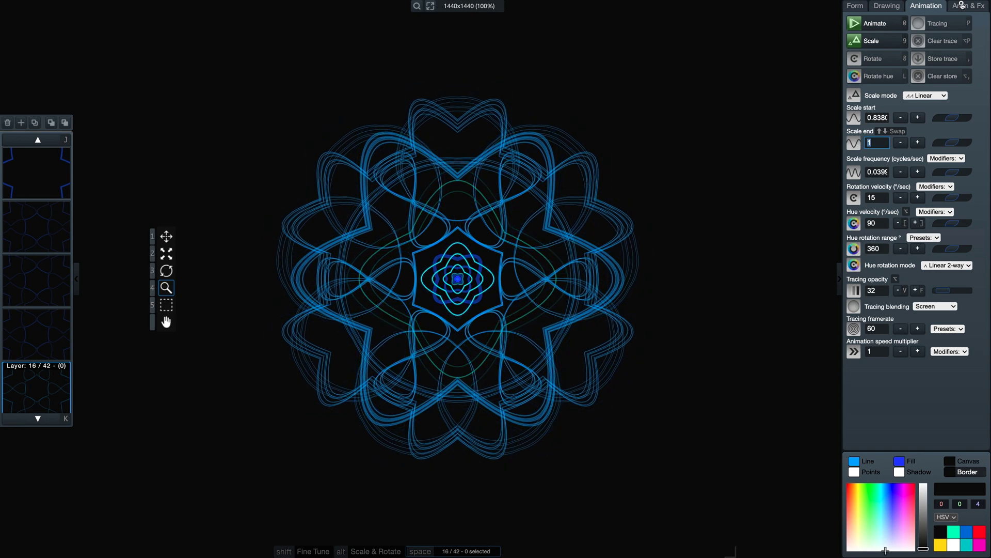
pyautogui.click(968, 6)
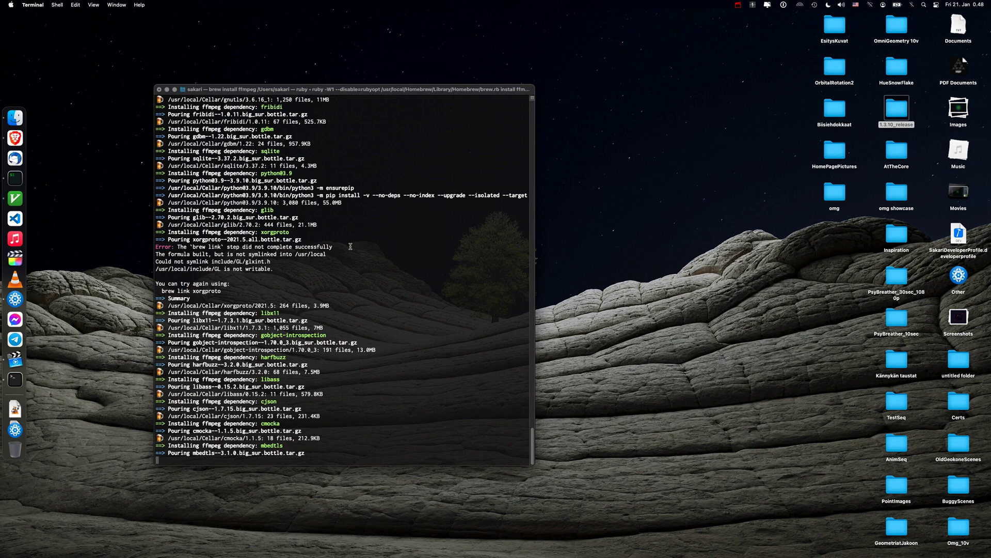
# Scroll the Terminal output until ffmpeg 4.4.1 finishes installing with all dependencies
pyautogui.scroll(-3)
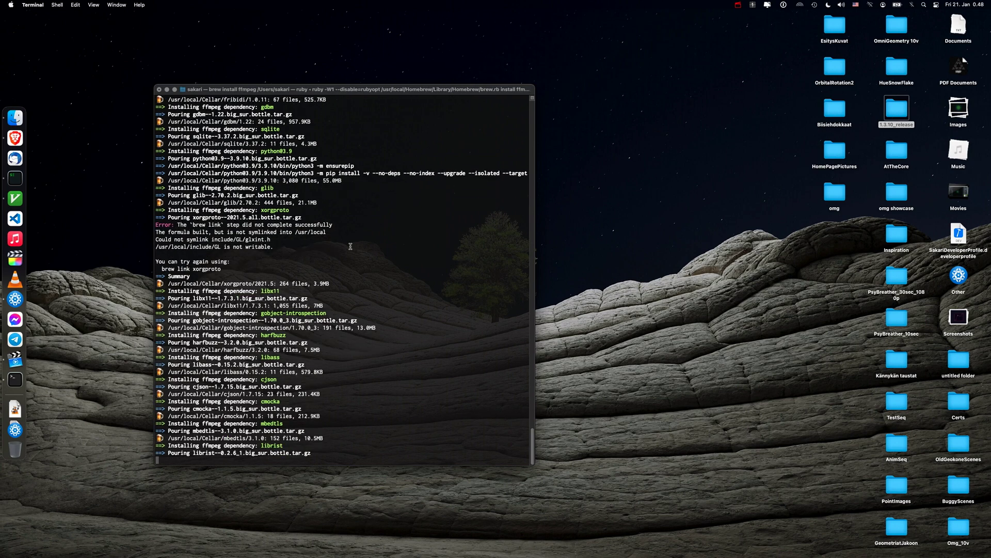
pyautogui.scroll(-3)
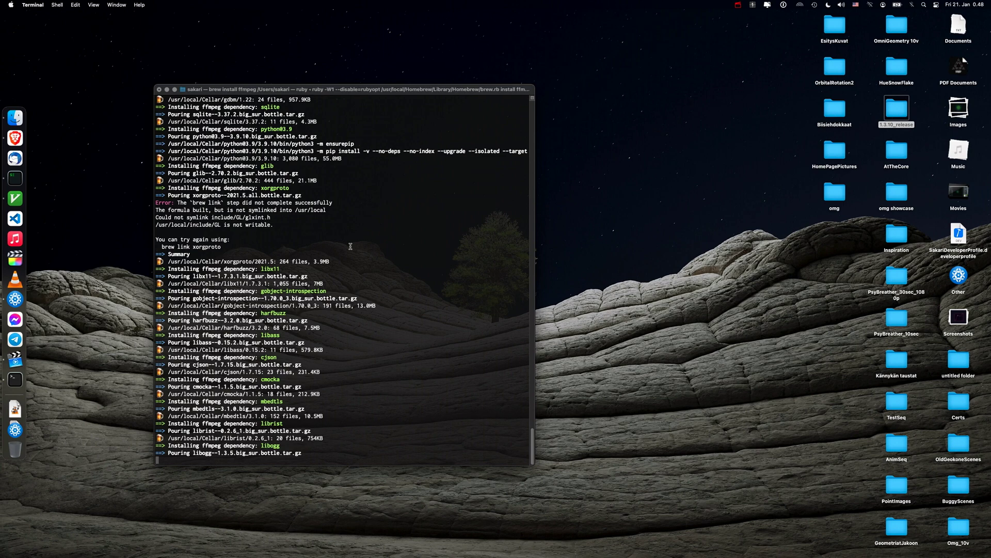
pyautogui.scroll(-3)
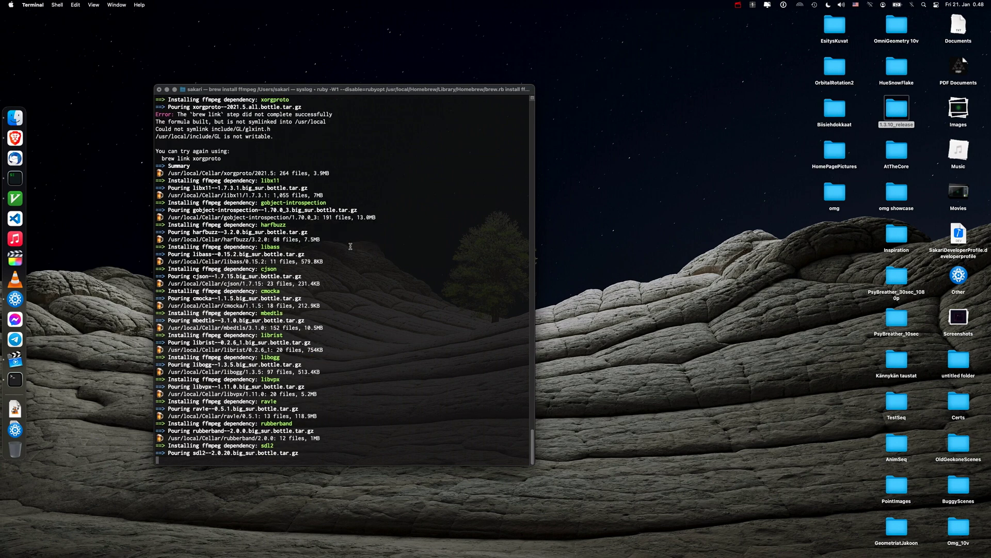
pyautogui.scroll(-3)
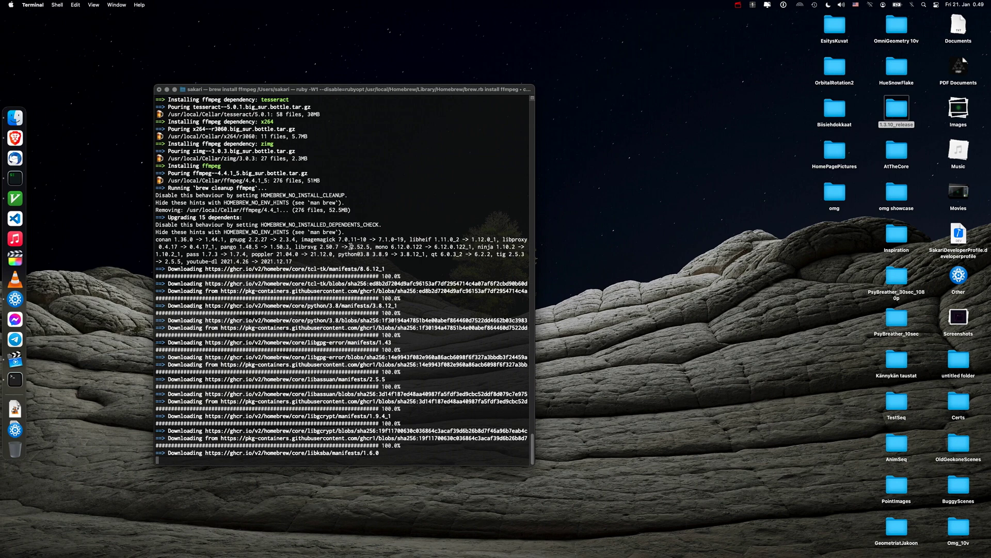
pyautogui.scroll(-3)
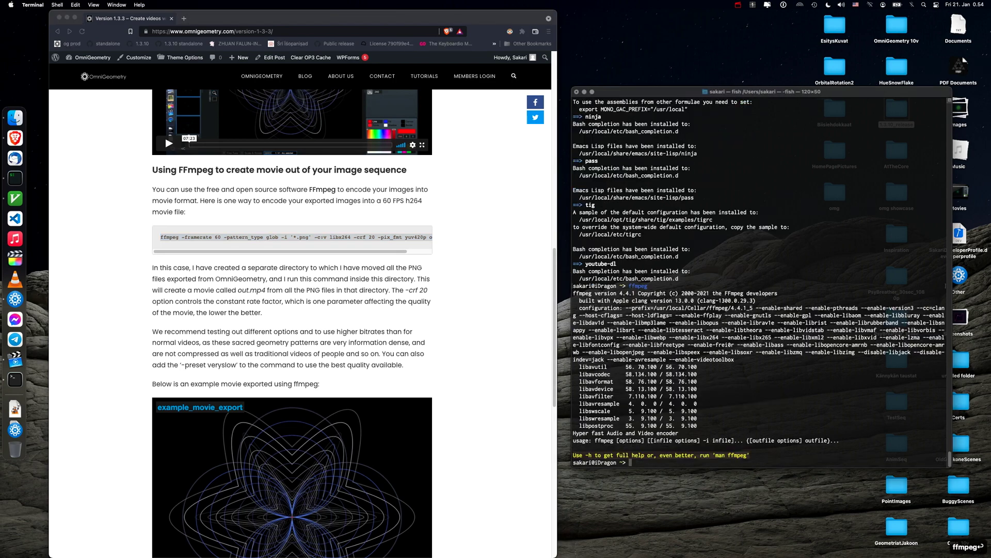
# Run ffmpeg again to print the 4.4.1 version banner
pyautogui.write('ffmpeg')
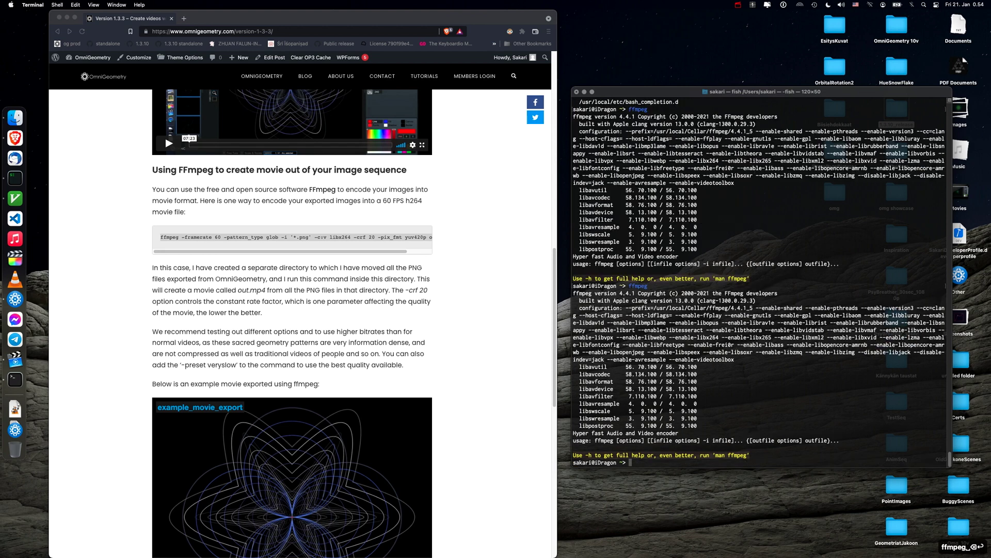
pyautogui.moveTo(443, 261)
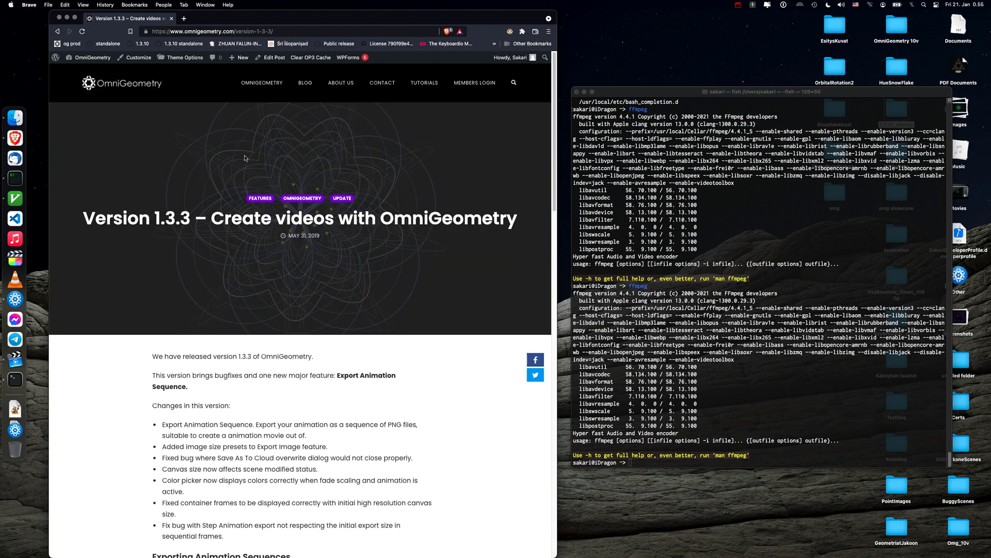
pyautogui.moveTo(210, 217)
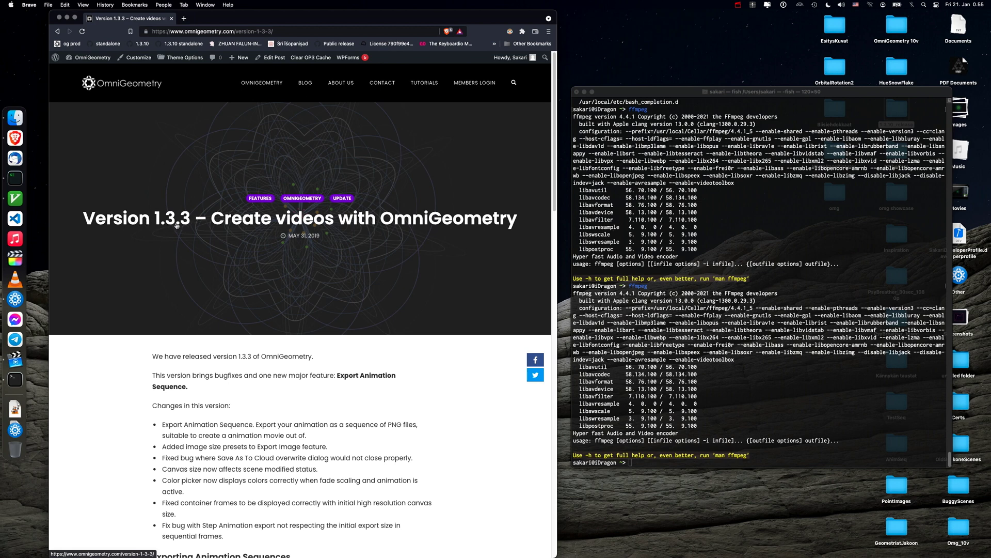
pyautogui.moveTo(540, 155)
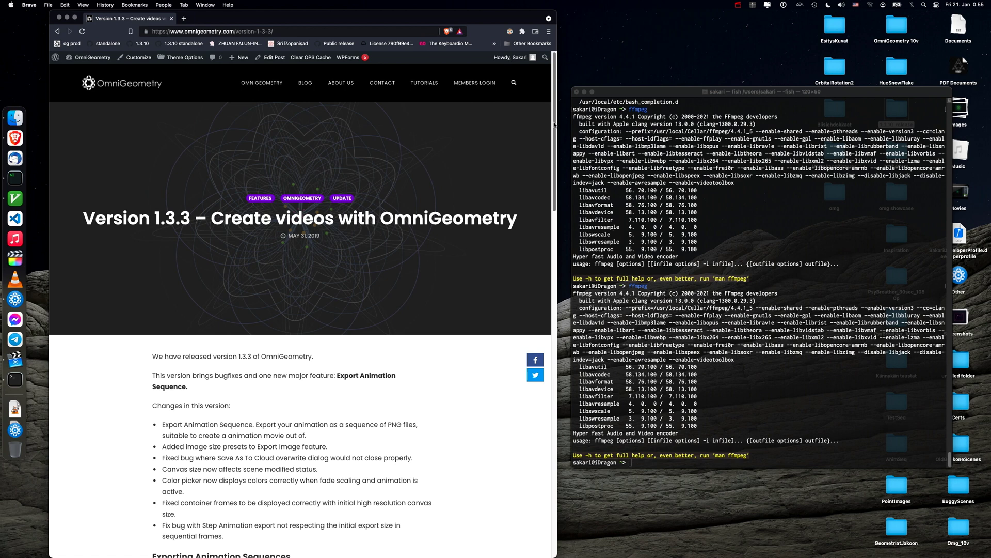
# Scroll to 'Using FFmpeg to create movie out of your image sequence' and select its command
pyautogui.scroll(-3)
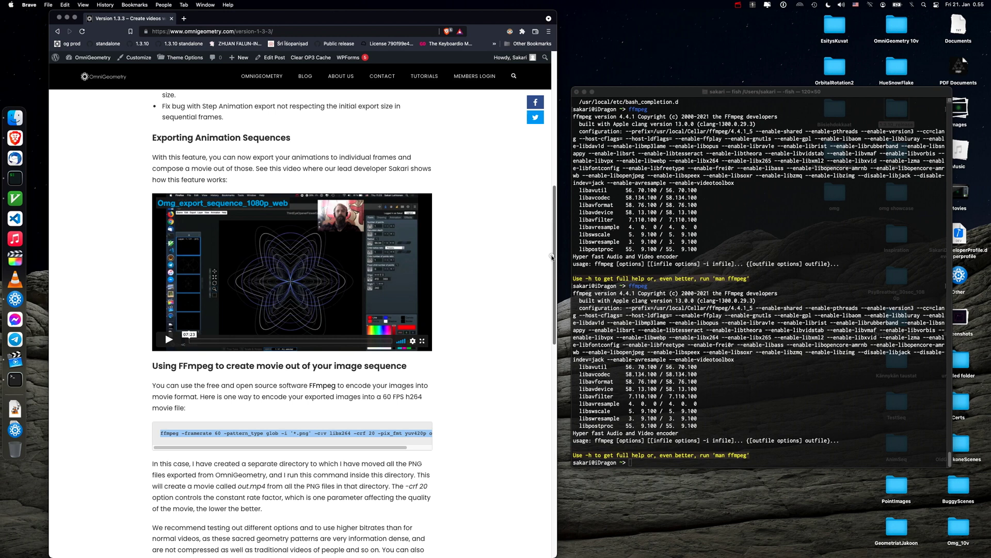
pyautogui.scroll(-3)
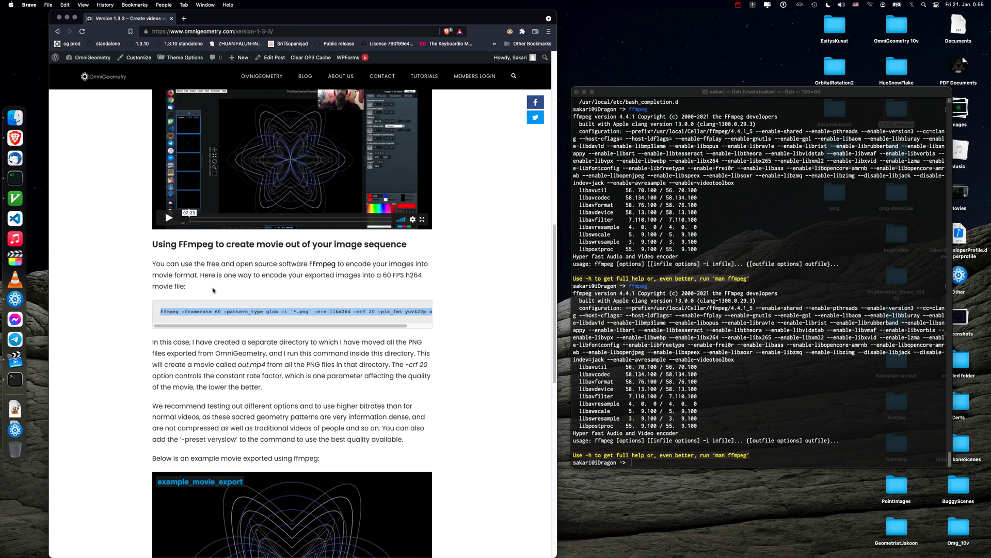
pyautogui.moveTo(254, 302)
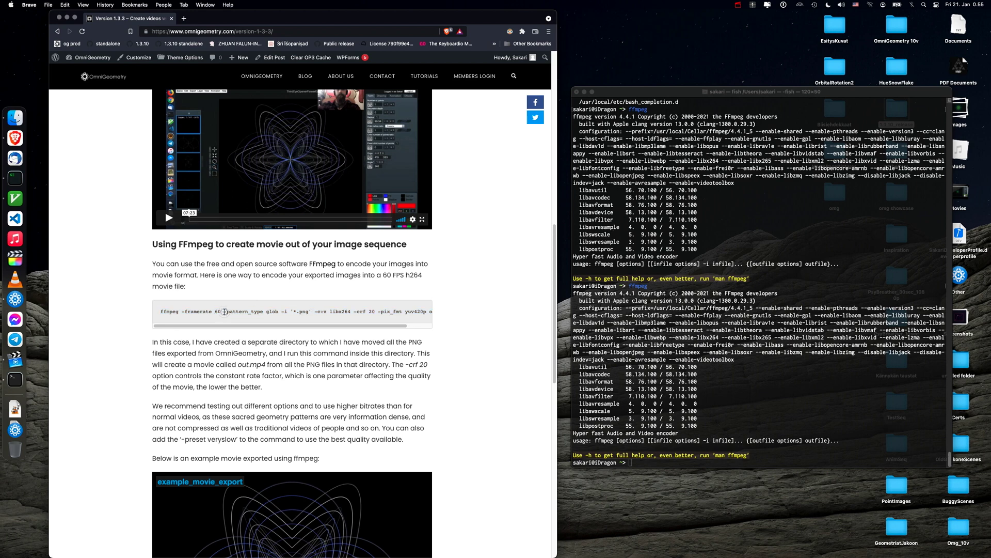
pyautogui.moveTo(221, 327); pyautogui.dragTo(276, 327)
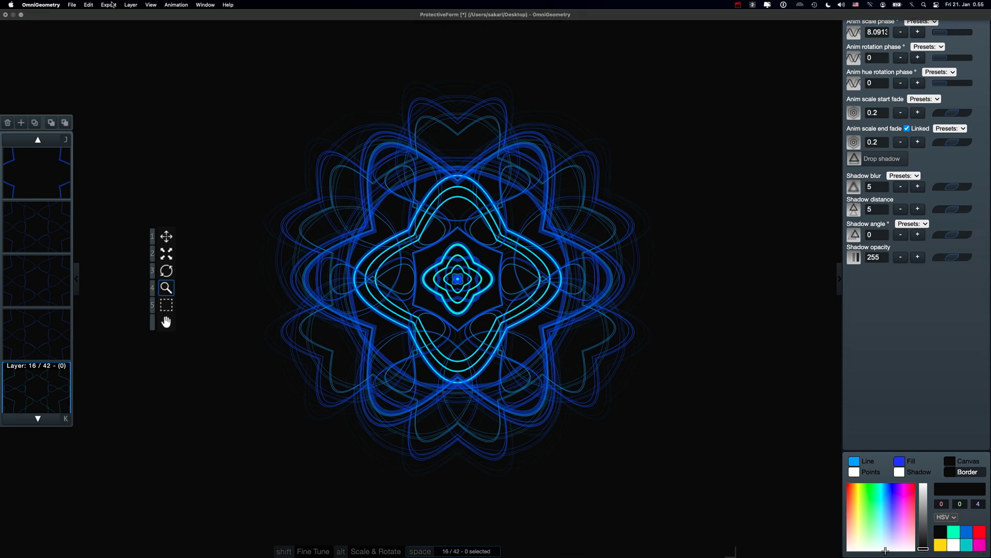
# Choose Export > Animation sequence… to open the export dialog
pyautogui.click(107, 4)
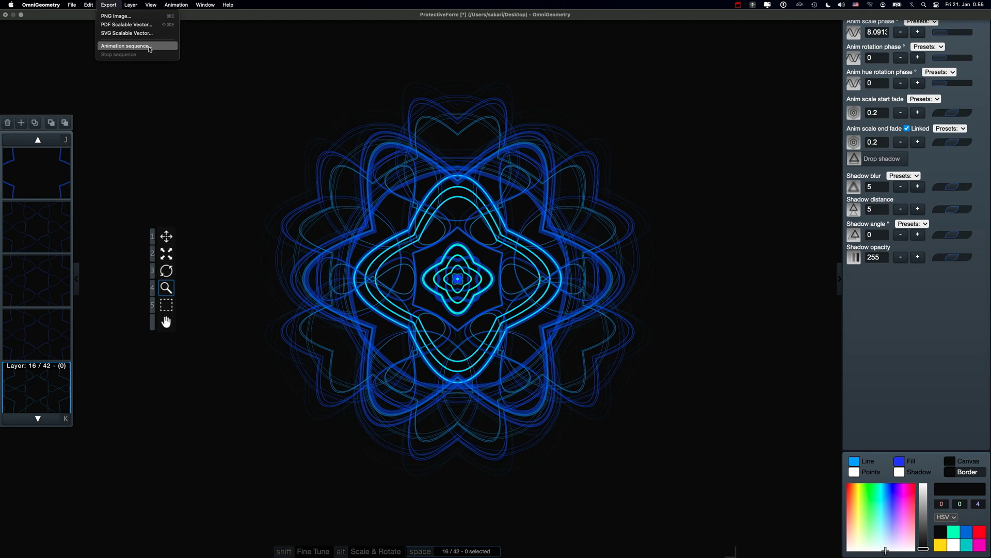
pyautogui.click(125, 46)
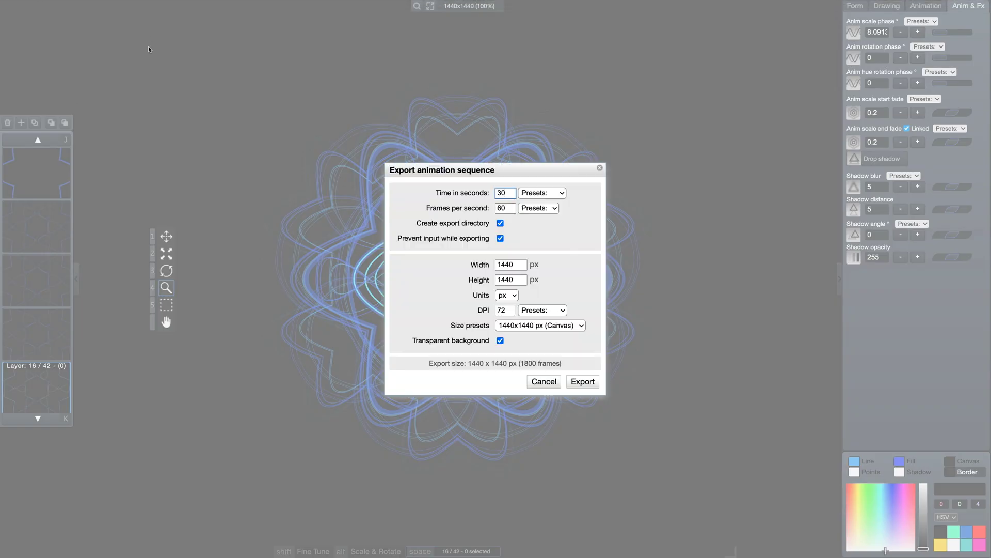
pyautogui.moveTo(353, 127)
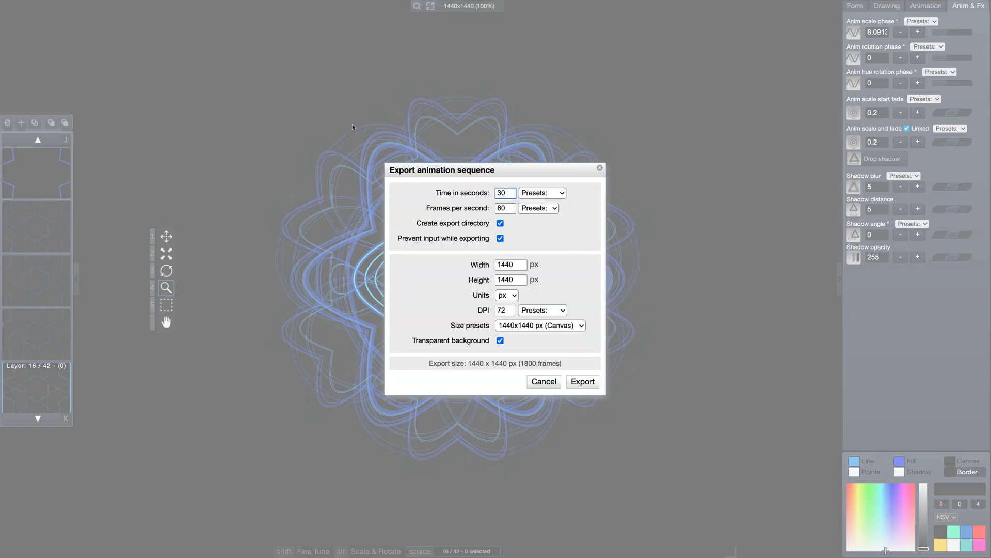
# Export a 10-second, 60 fps (600 frames) sequence without transparent background
pyautogui.click(505, 193)
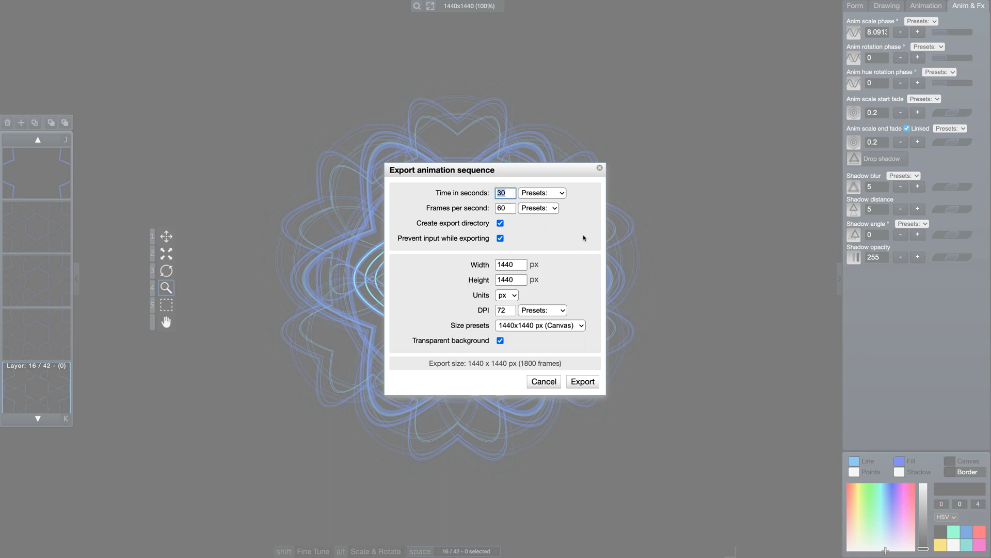
pyautogui.write('1')
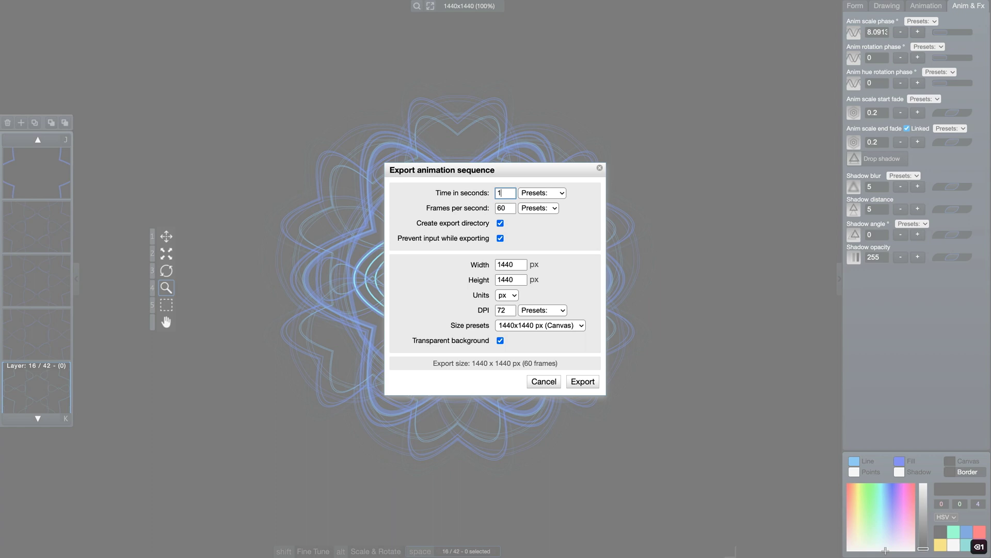
pyautogui.write('0')
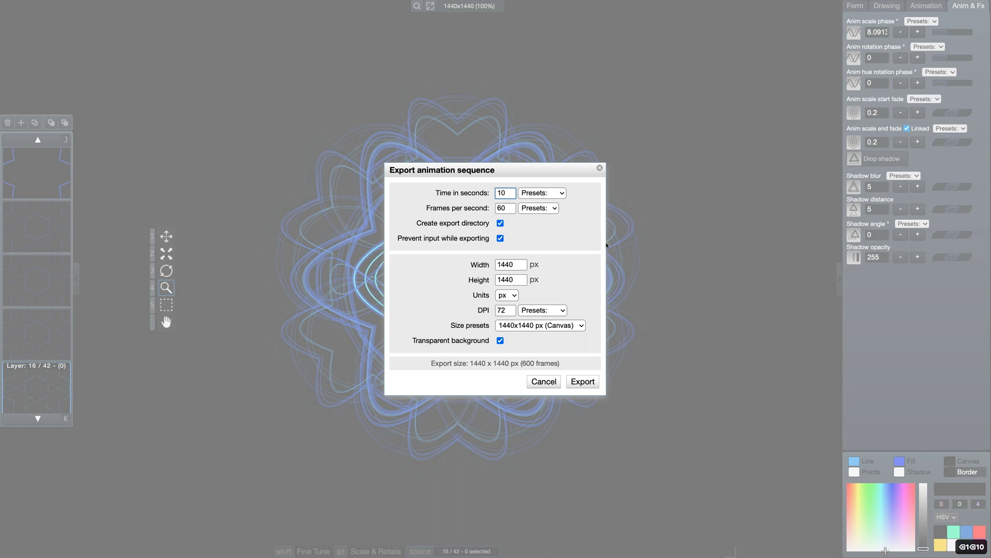
pyautogui.moveTo(572, 247)
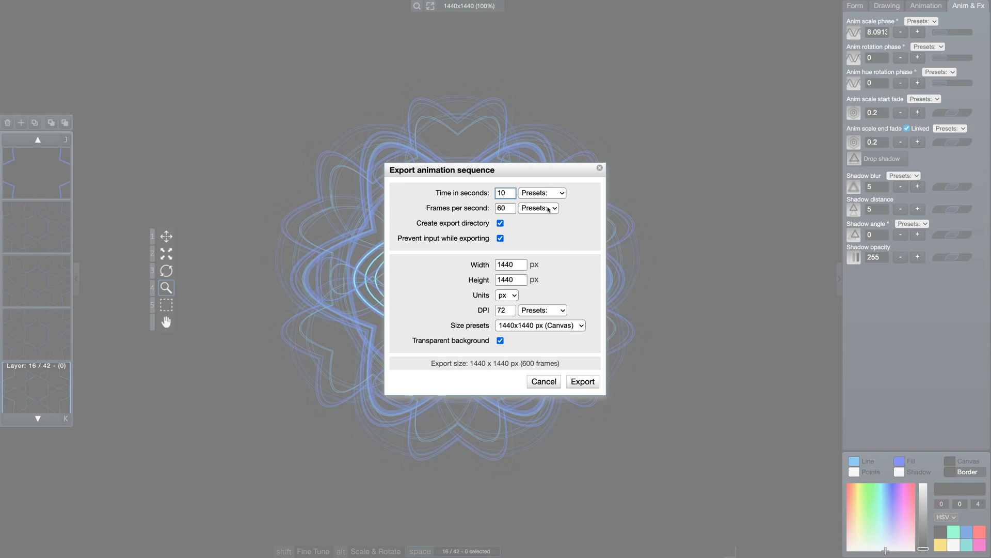
pyautogui.click(505, 208)
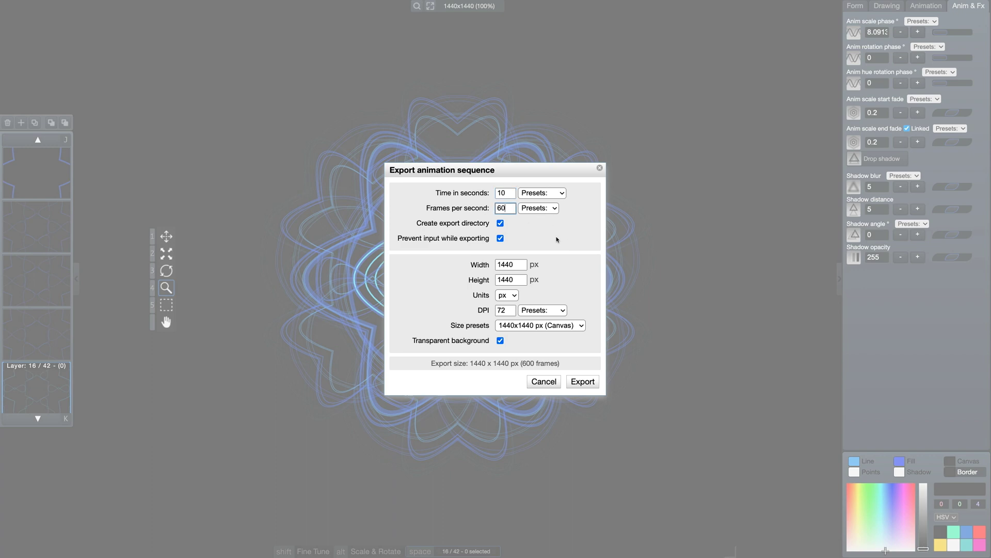
pyautogui.moveTo(551, 232)
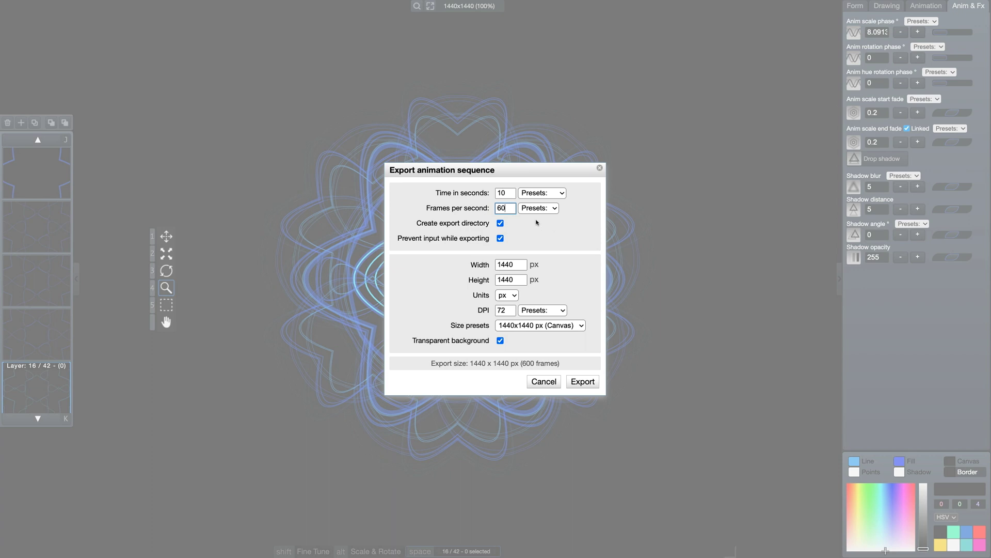
pyautogui.click(505, 208)
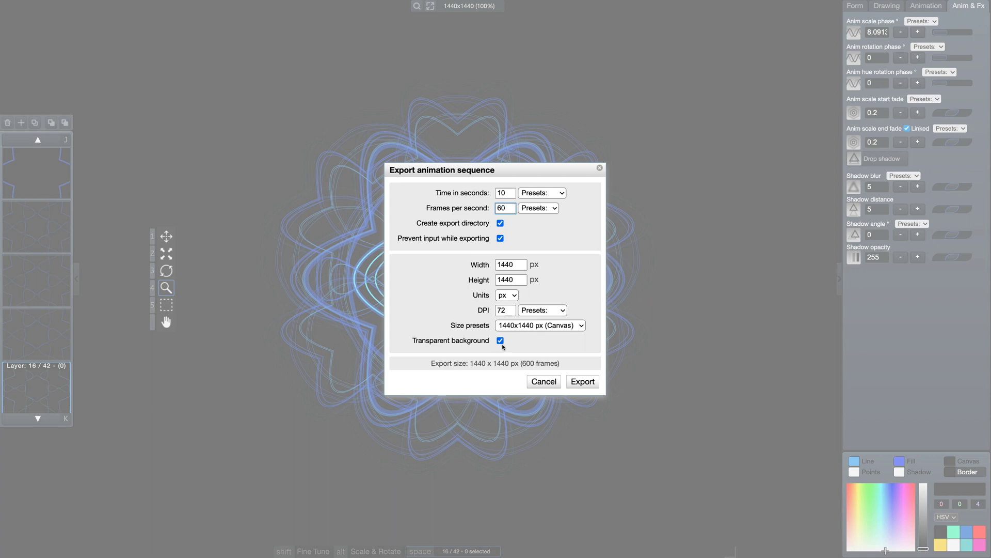
pyautogui.click(499, 340)
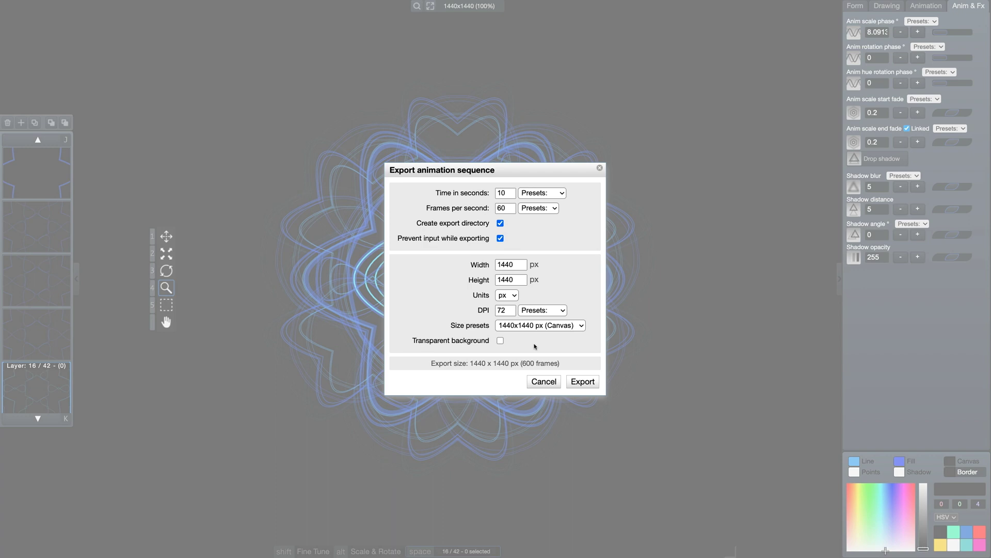
pyautogui.click(542, 381)
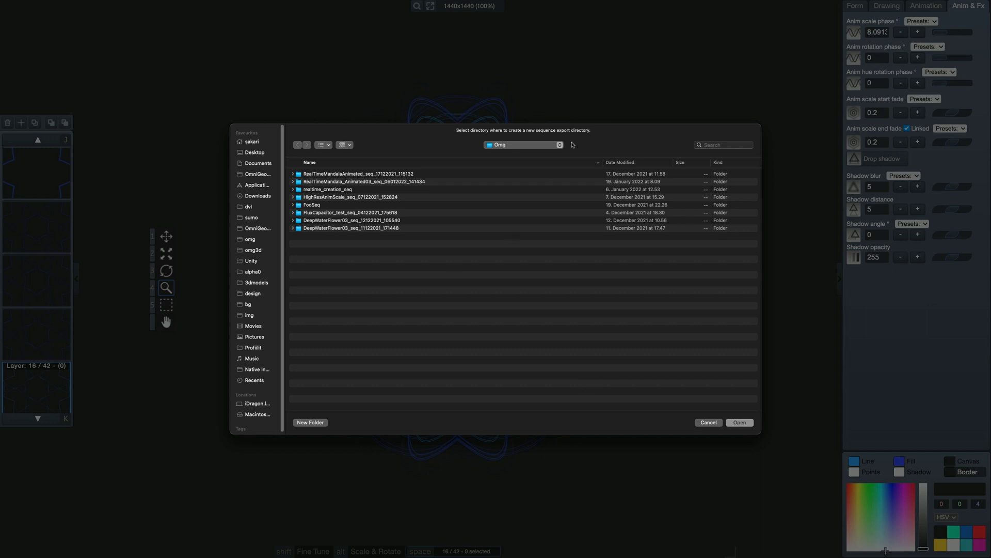
pyautogui.moveTo(492, 264)
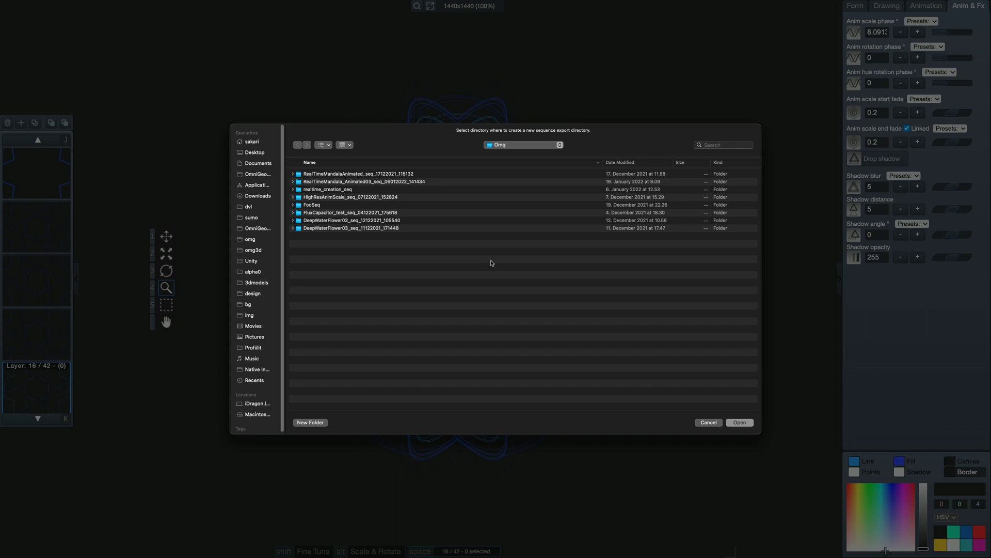
pyautogui.moveTo(562, 375)
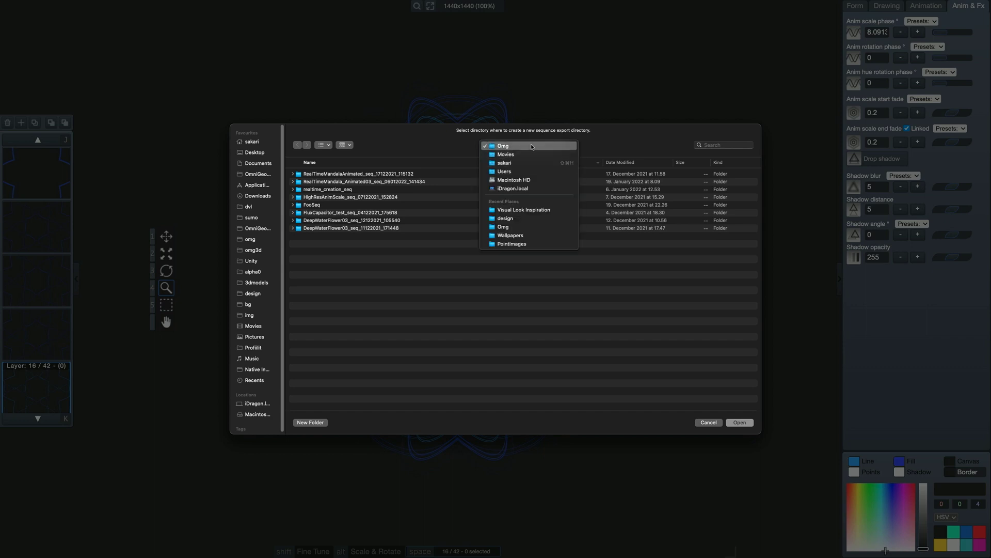
# Keep the Omg folder as the destination for the 600-frame PNG sequence export
pyautogui.click(503, 146)
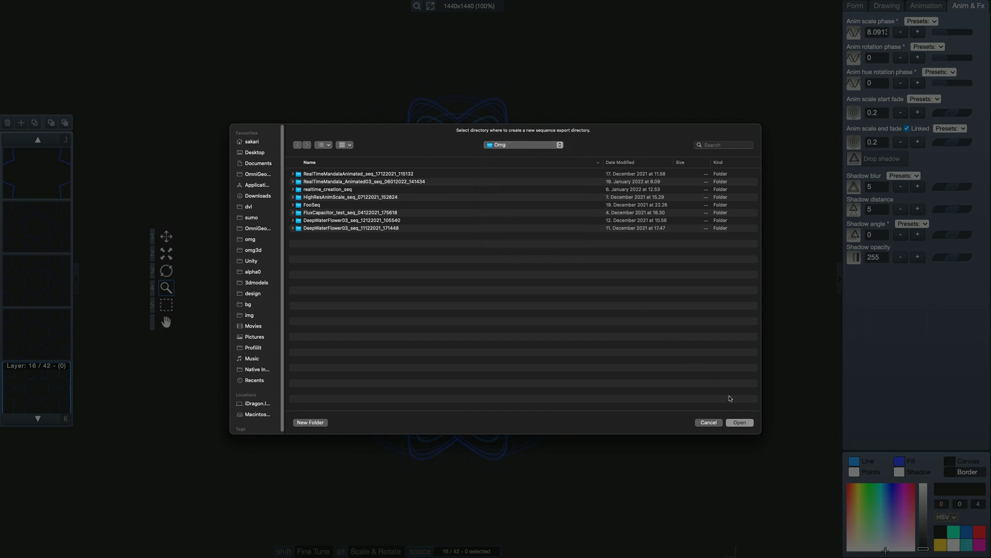
pyautogui.moveTo(744, 426)
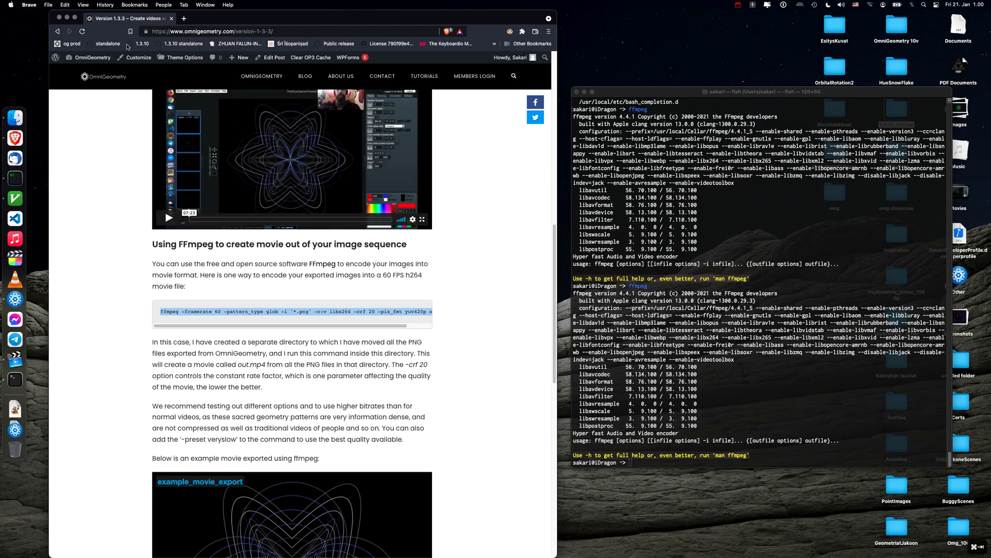
pyautogui.moveTo(539, 243)
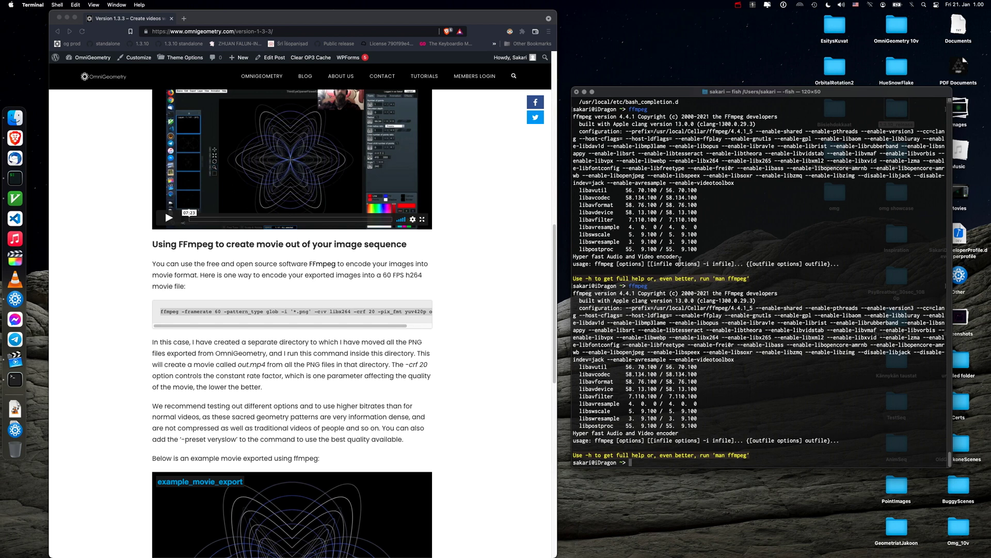
# Change into ~/Movies/Omg and list its sequence export folders with ls -l
pyautogui.write('cd /tmp')
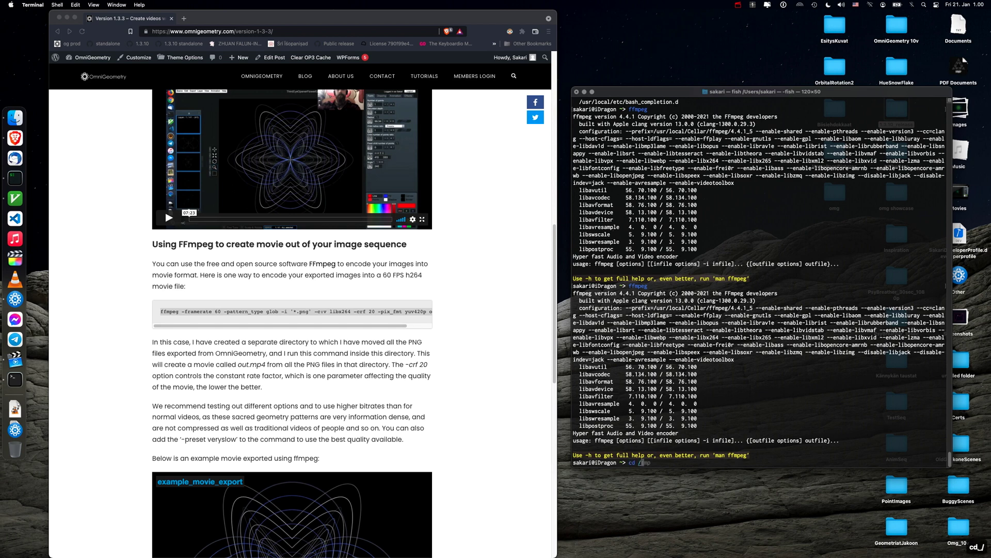
pyautogui.write('~/Movies/Omg/')
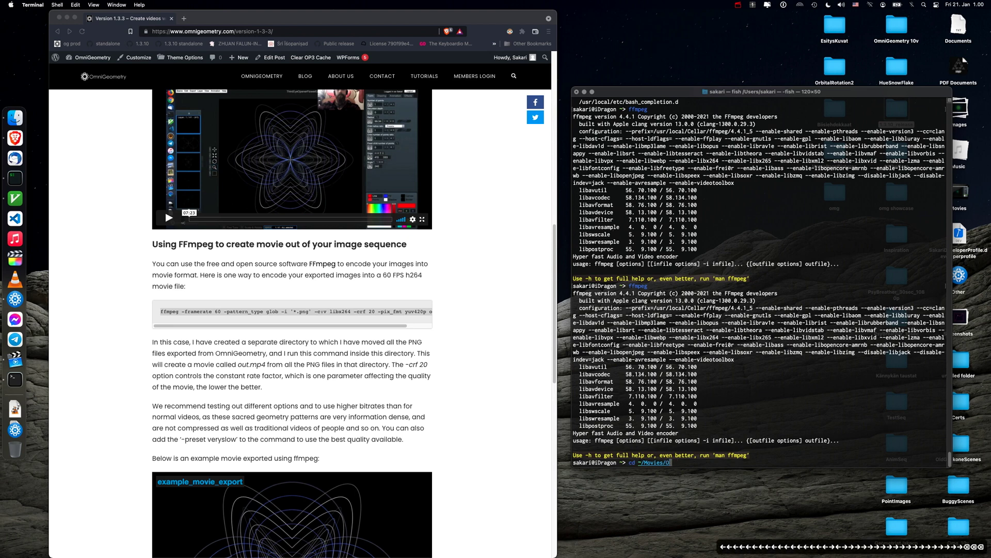
pyautogui.write('mg/')
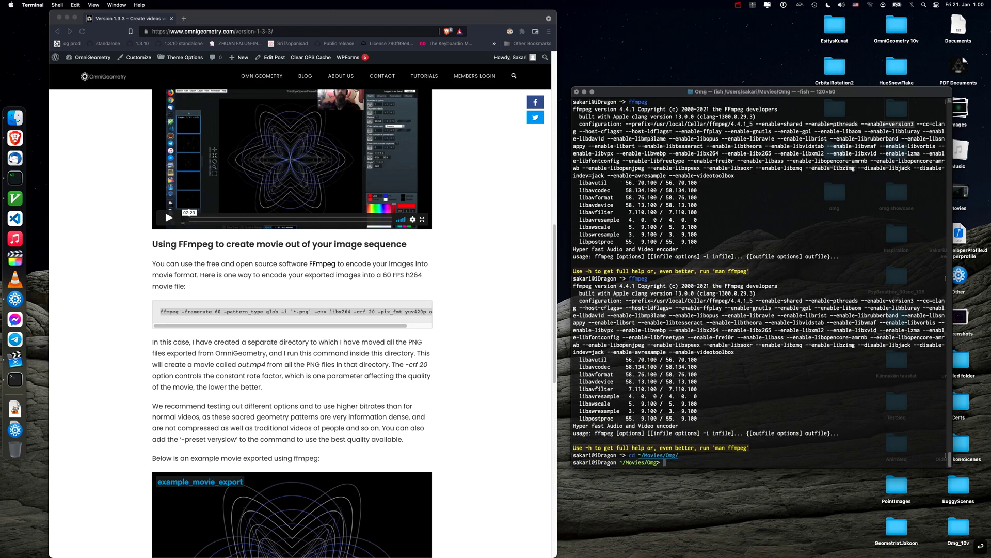
pyautogui.write('ls -l')
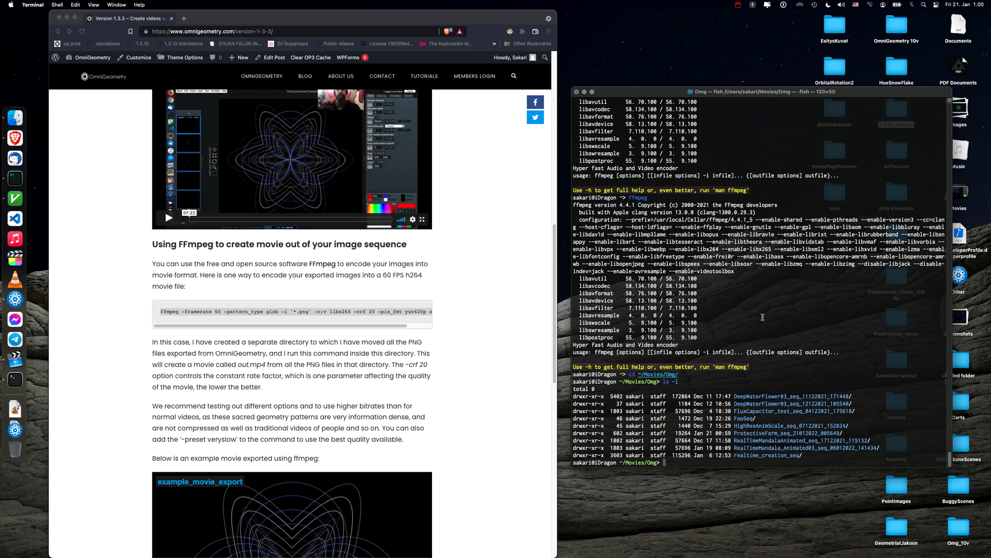
# Enter ProtectiveForm_seq_21012022_005649 and show its PNG frames in Finder with open ./
pyautogui.write('cd ProtectiveForm_seq_21012022_005649/')
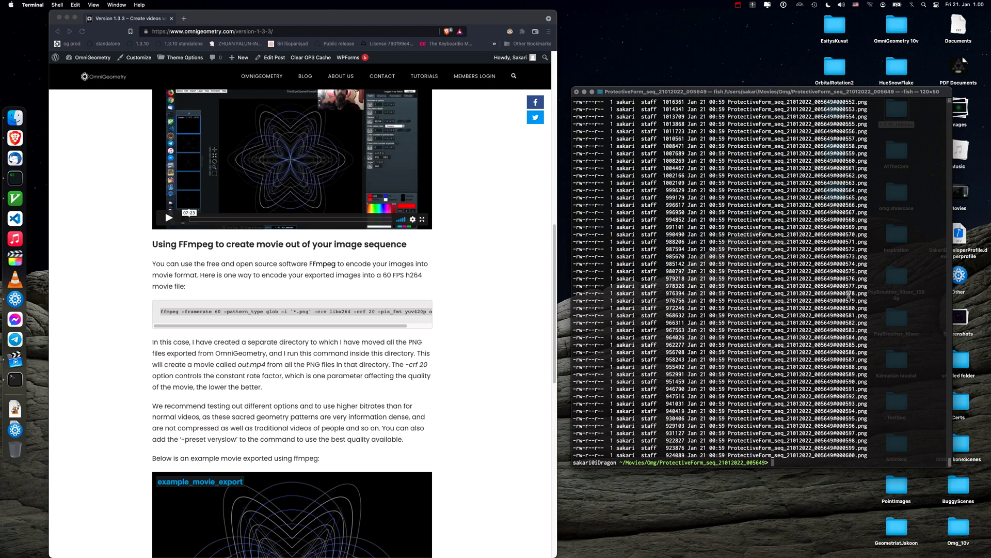
pyautogui.write('open ./')
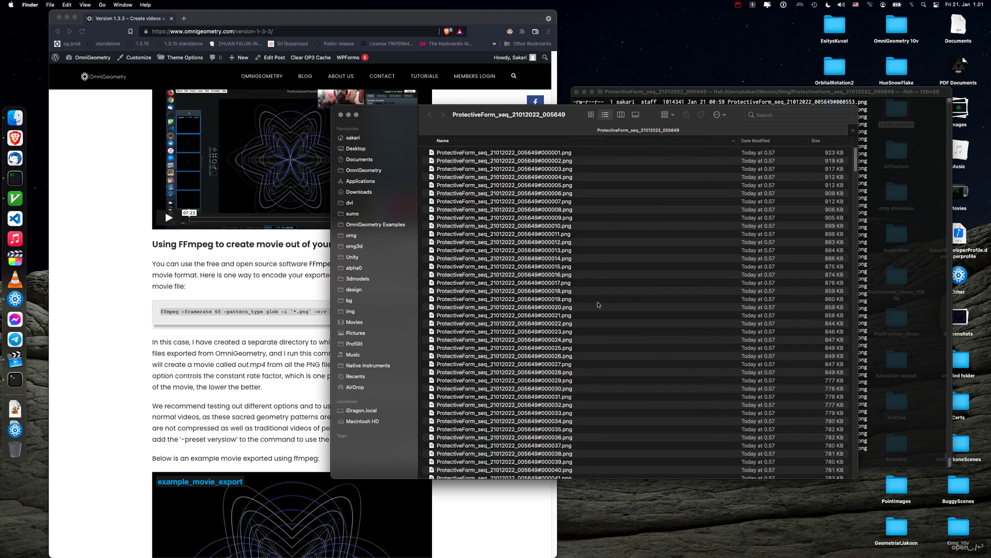
# Close the Finder window showing the PNG frames
pyautogui.press('space')
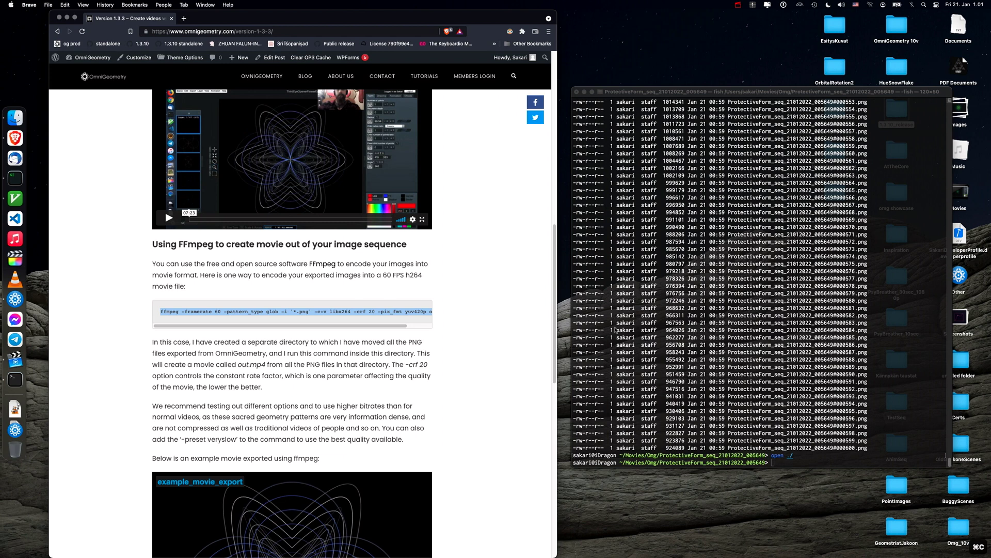
# Run ffmpeg at 60 fps with libx264, crf 20, encoding the PNGs to out.mp4
pyautogui.write("ffmpeg -framerate 60 -pattern_type glob -i '*.png' -c:v libx264 -crf 20 -pix_fmt yuv420p out.mp4")
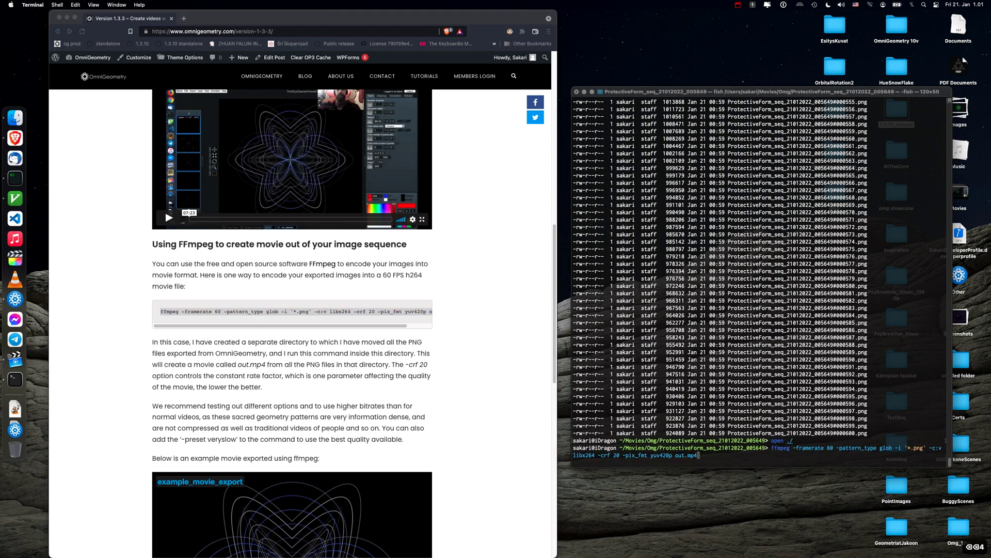
pyautogui.moveTo(757, 92); pyautogui.dragTo(636, 79)
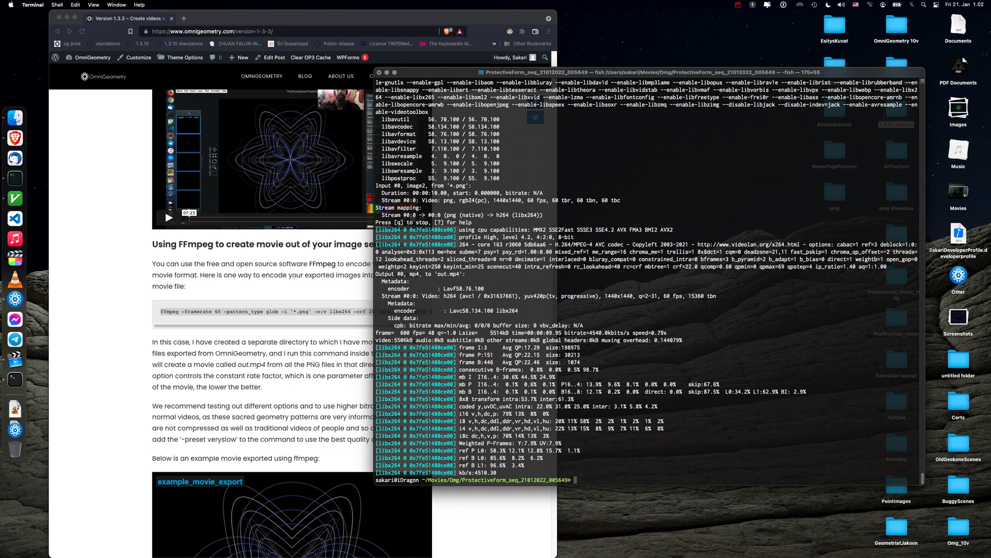
pyautogui.write('open ./')
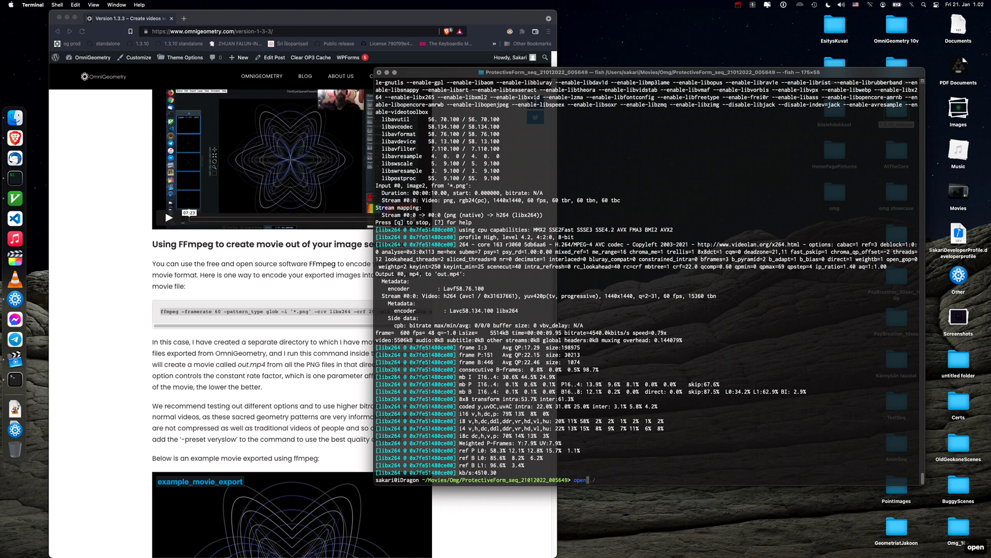
pyautogui.write('out.mp4')
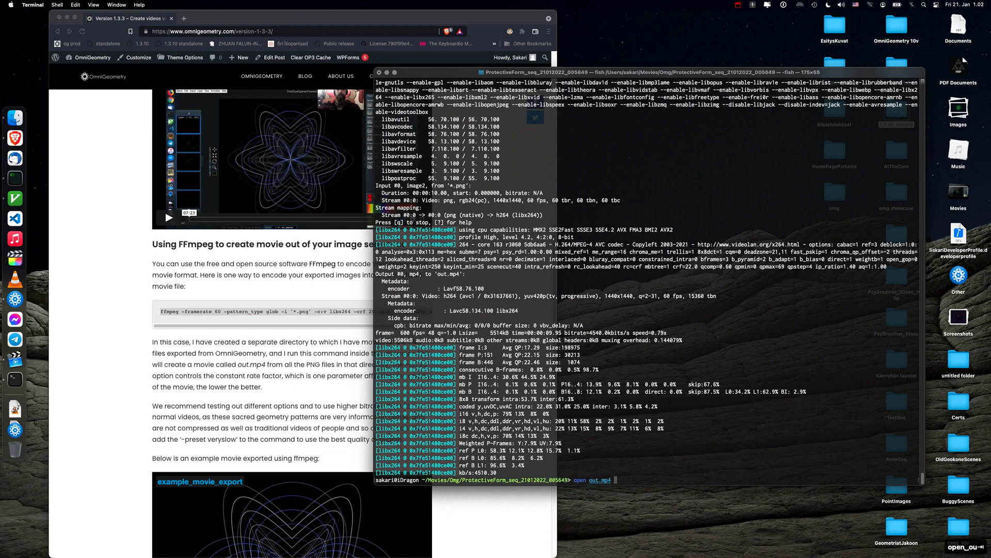
pyautogui.press('enter')
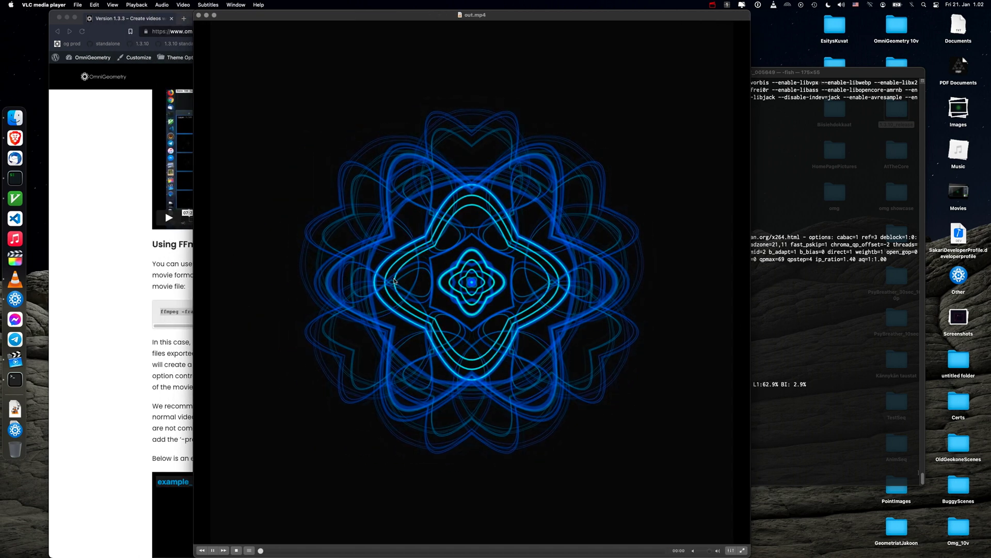
pyautogui.click(212, 550)
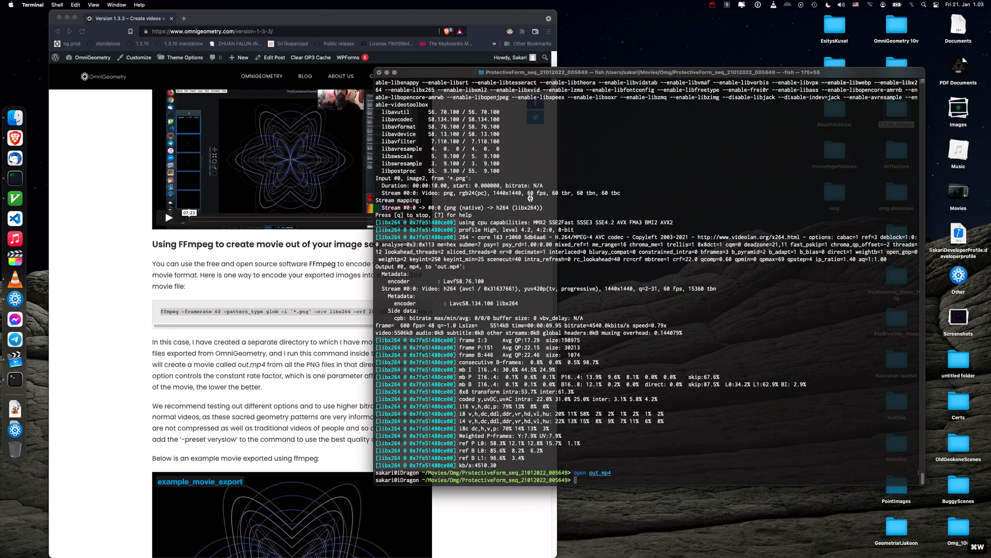
# Rerun ffmpeg with crf 22, decline overwriting out.mp4, then preview out.mp4 in Finder
pyautogui.write("ffmpeg -framerate 60 -pattern_type glob -i '*.png' -c:v libx264 -crf 22 -pix_fmt yuv420p out.mp4")
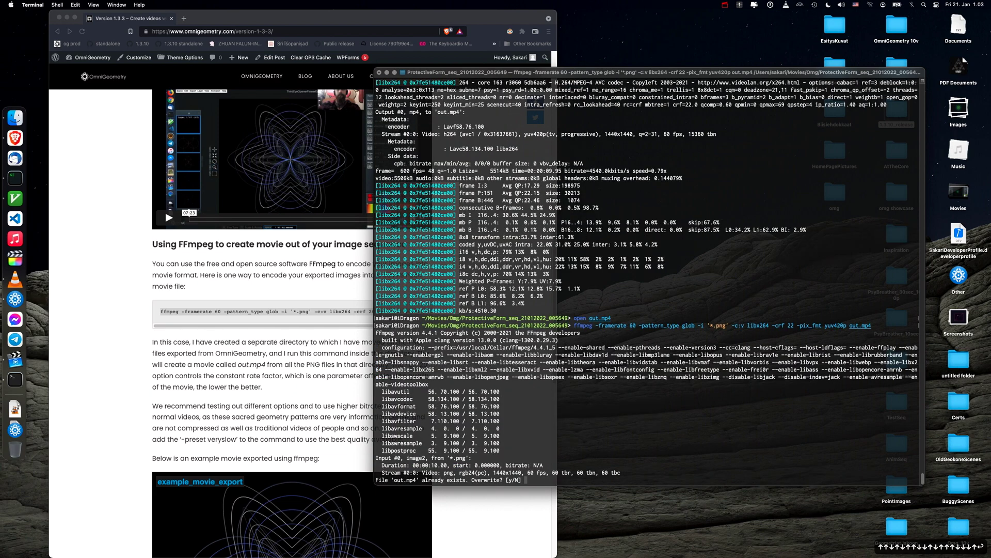
pyautogui.write('n')
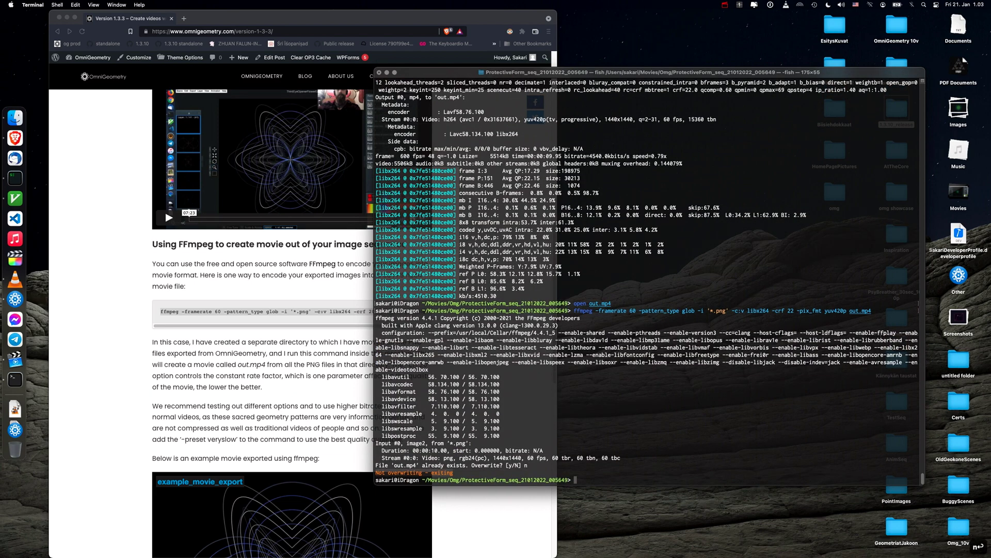
pyautogui.write('open ./')
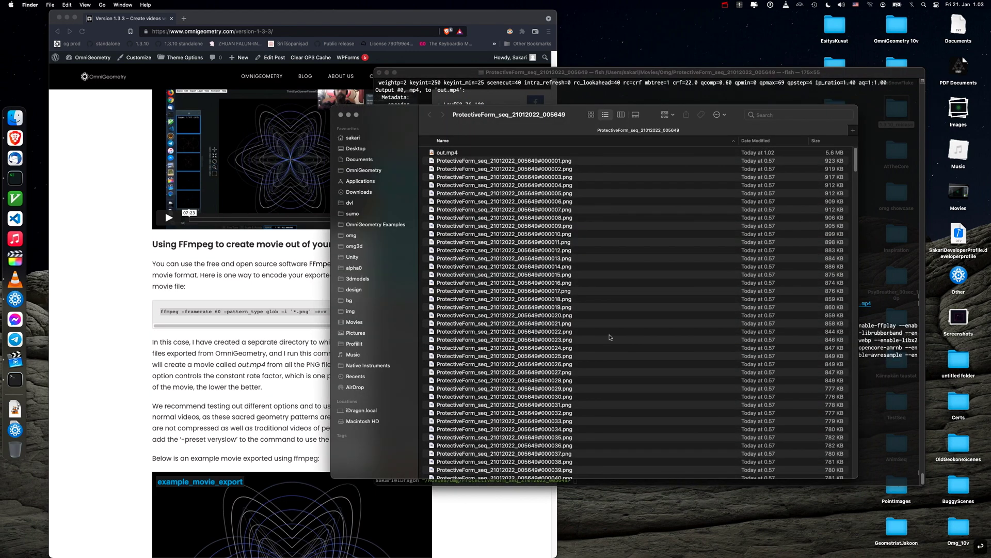
pyautogui.doubleClick(448, 152)
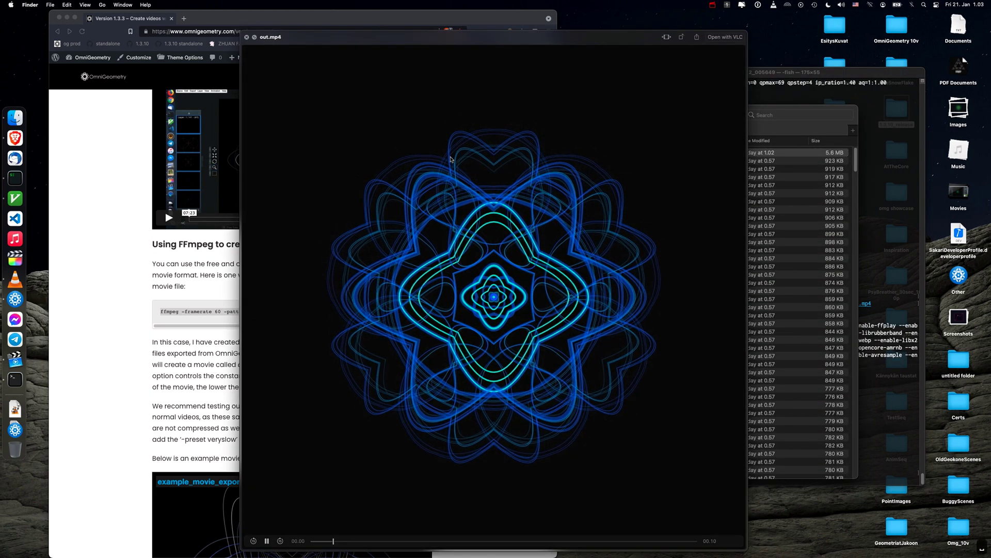